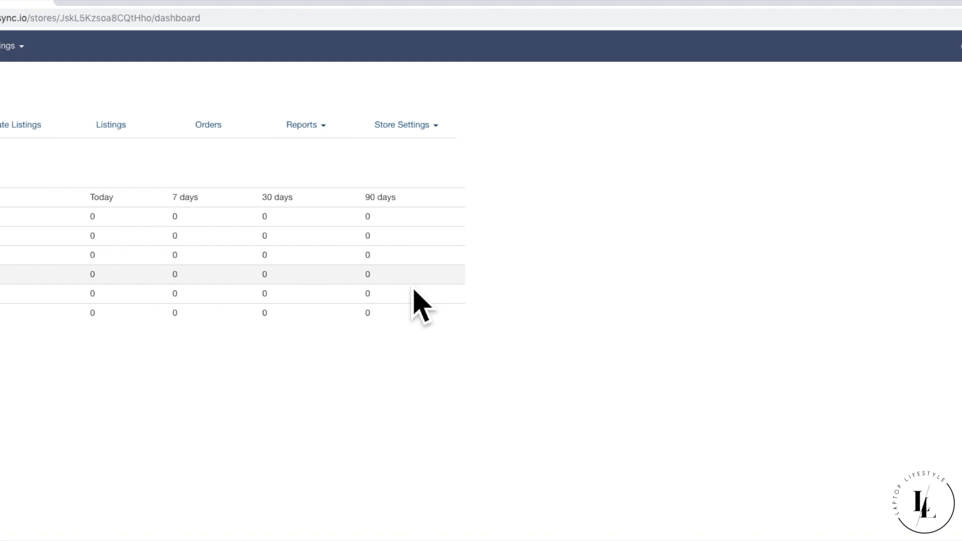
{"action": "mouse_move", "coordinate": [424, 15]}
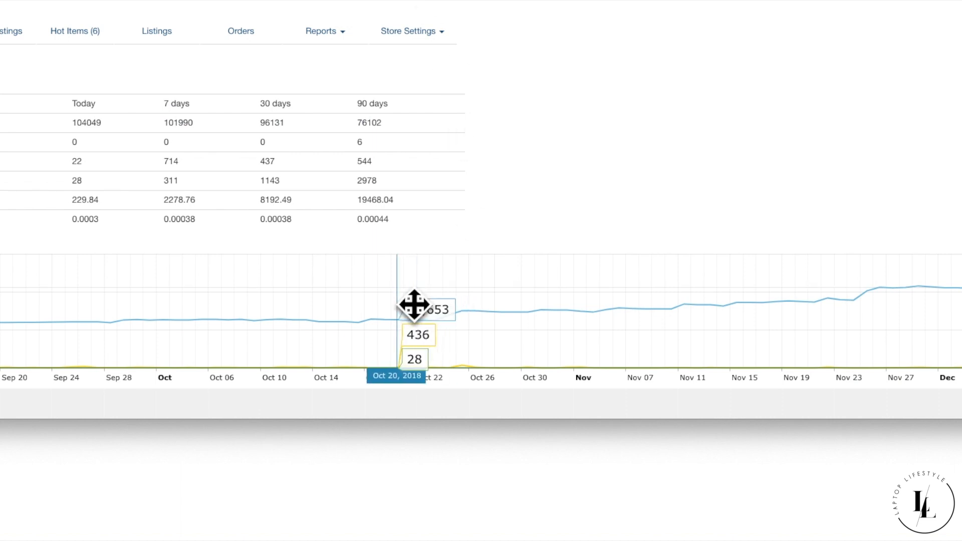
{"action": "mouse_move", "coordinate": [668, 178]}
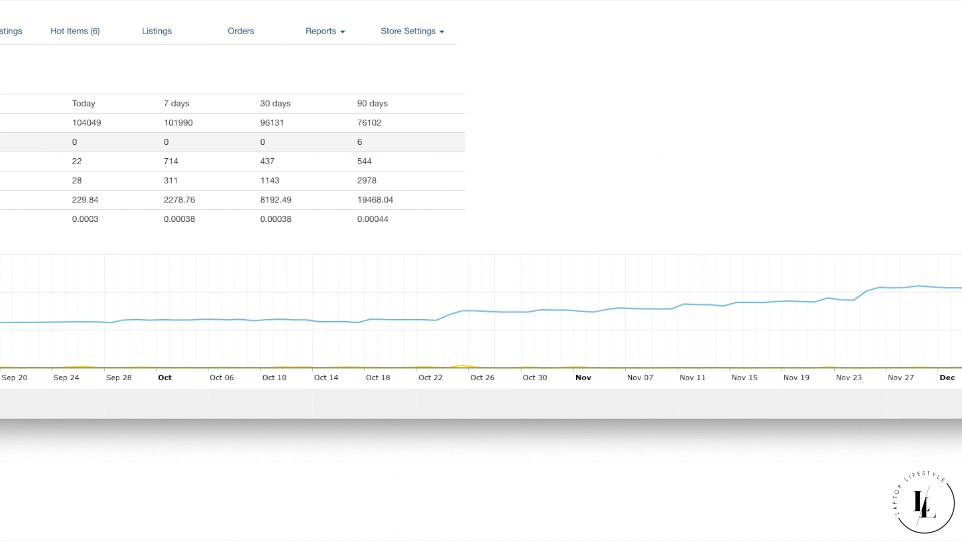
{"action": "double_click", "coordinate": [85, 122]}
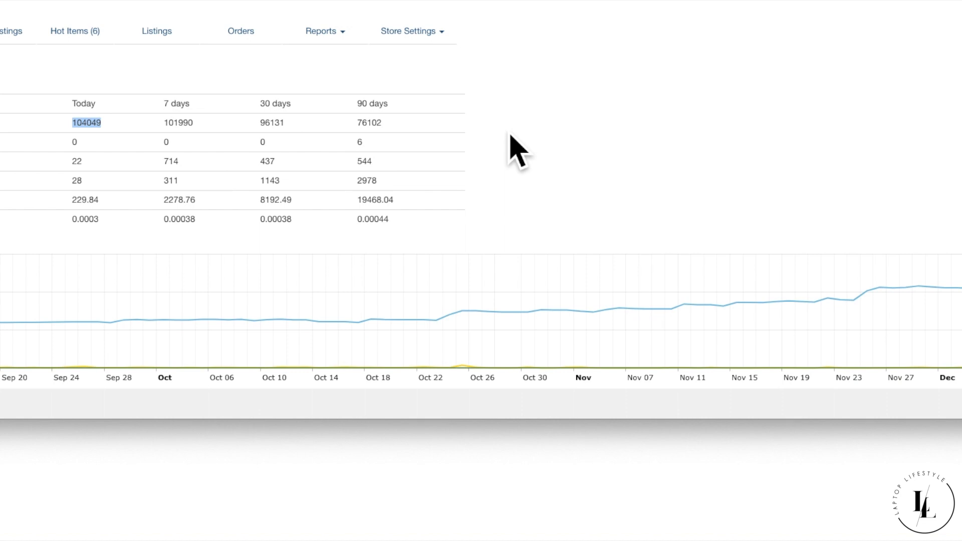
{"action": "mouse_move", "coordinate": [536, 139]}
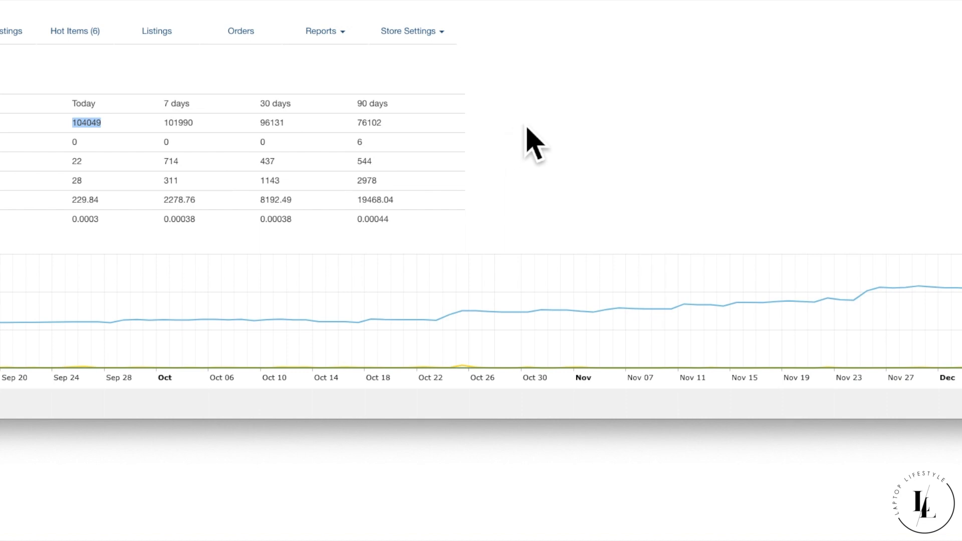
{"action": "mouse_move", "coordinate": [537, 147]}
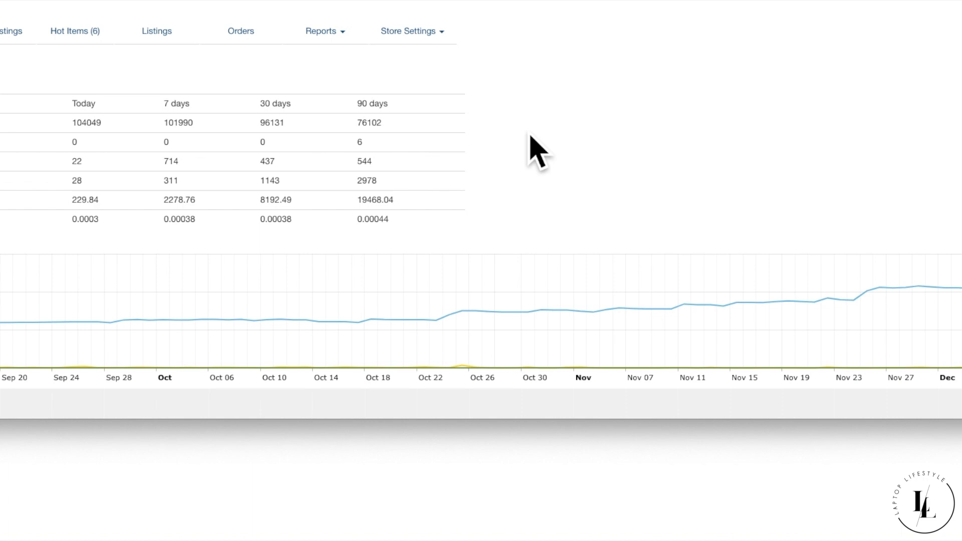
{"action": "mouse_move", "coordinate": [215, 202]}
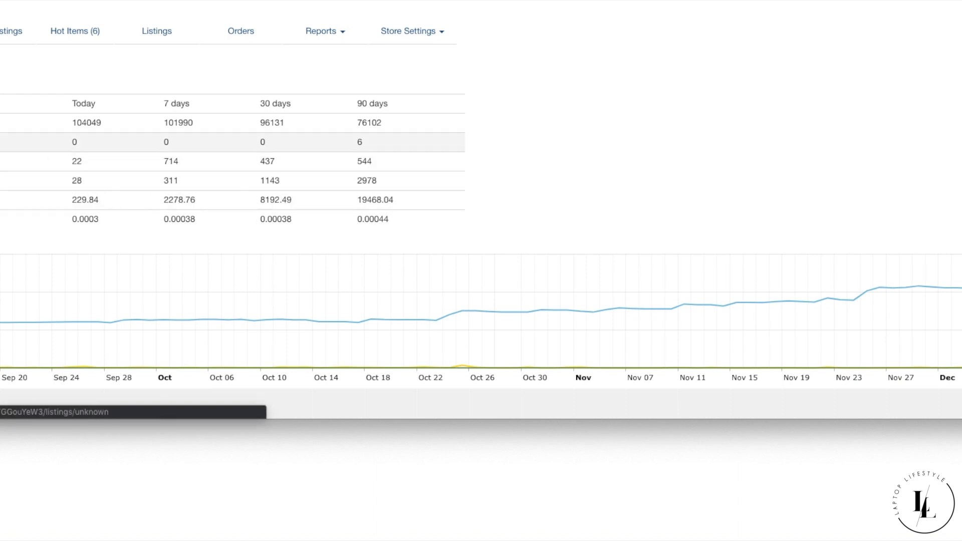
{"action": "mouse_move", "coordinate": [580, 171]}
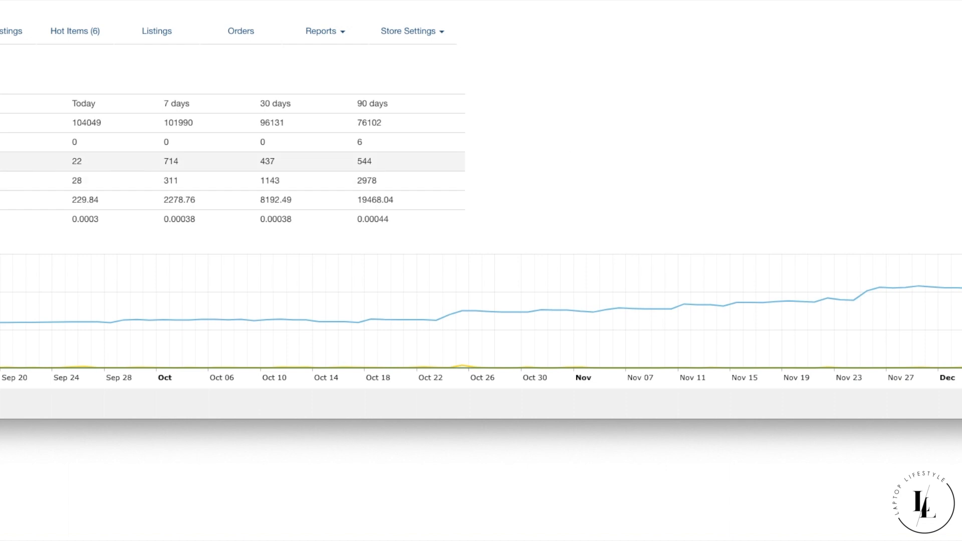
{"action": "mouse_move", "coordinate": [82, 187]}
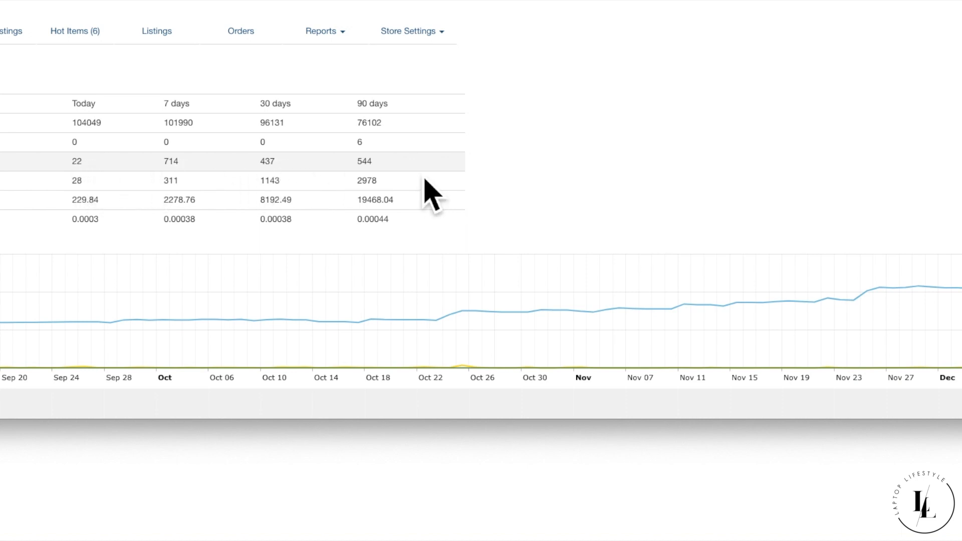
{"action": "mouse_move", "coordinate": [586, 190]}
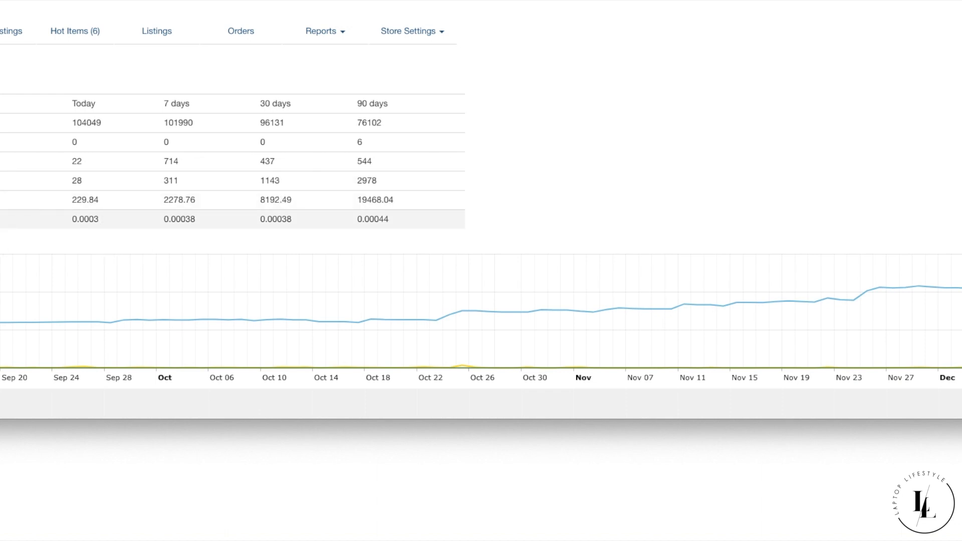
{"action": "mouse_move", "coordinate": [161, 245]}
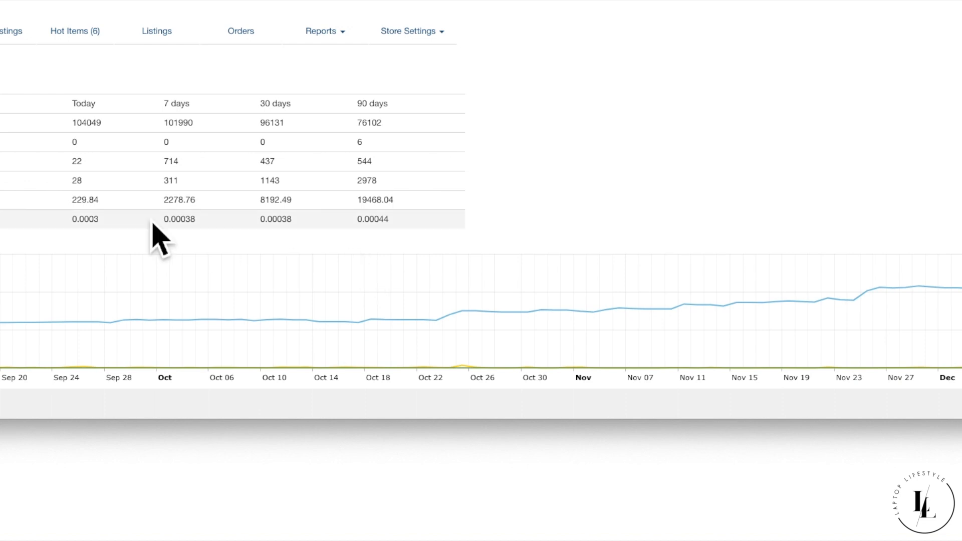
{"action": "mouse_move", "coordinate": [107, 246]}
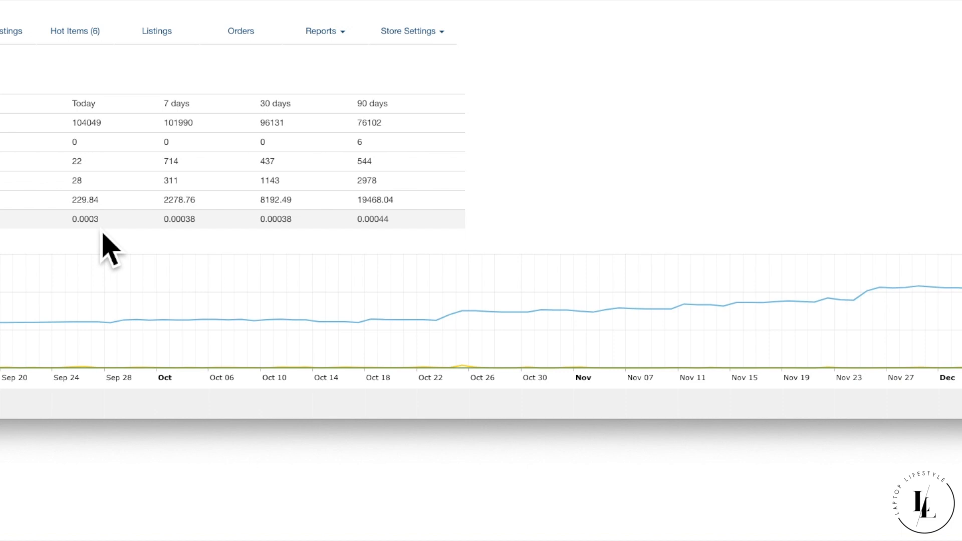
{"action": "mouse_move", "coordinate": [110, 252]}
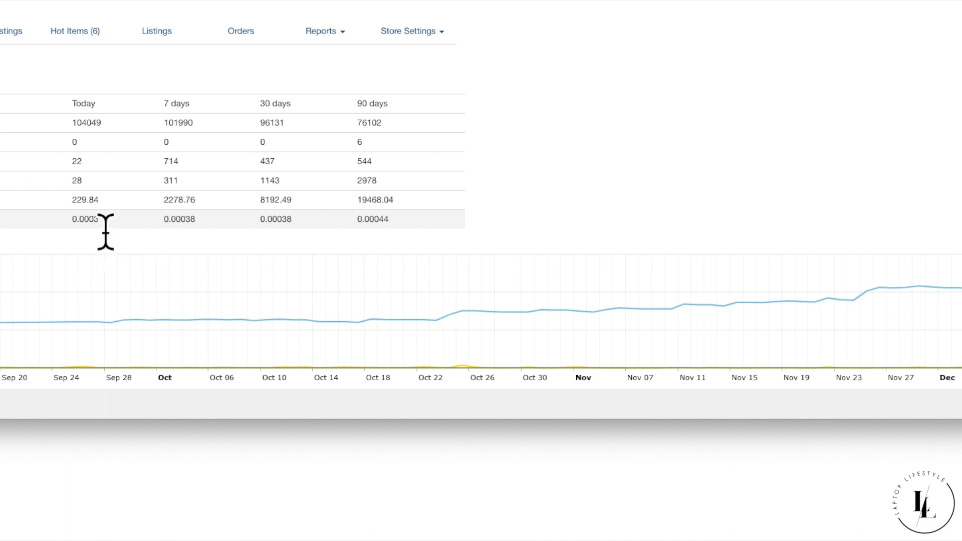
{"action": "mouse_move", "coordinate": [120, 101]}
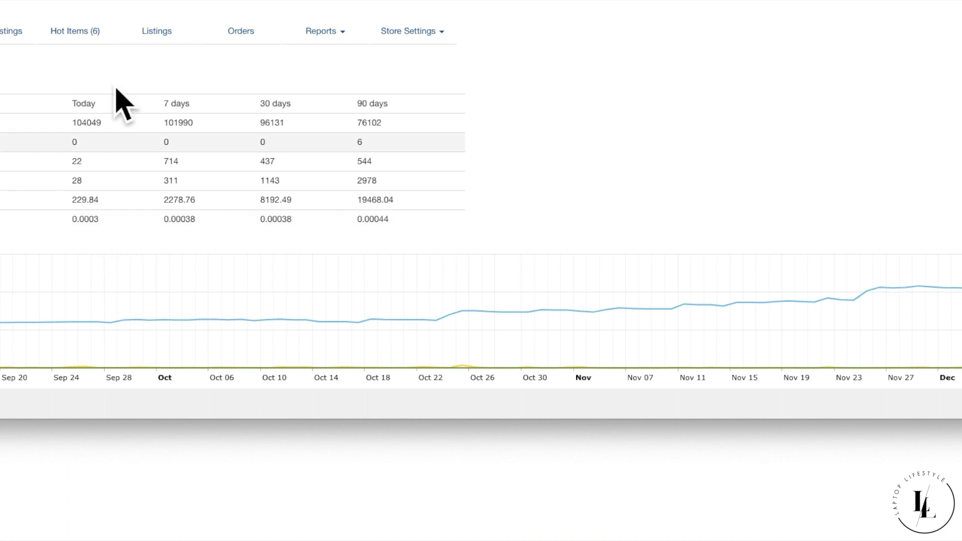
{"action": "mouse_move", "coordinate": [133, 243]}
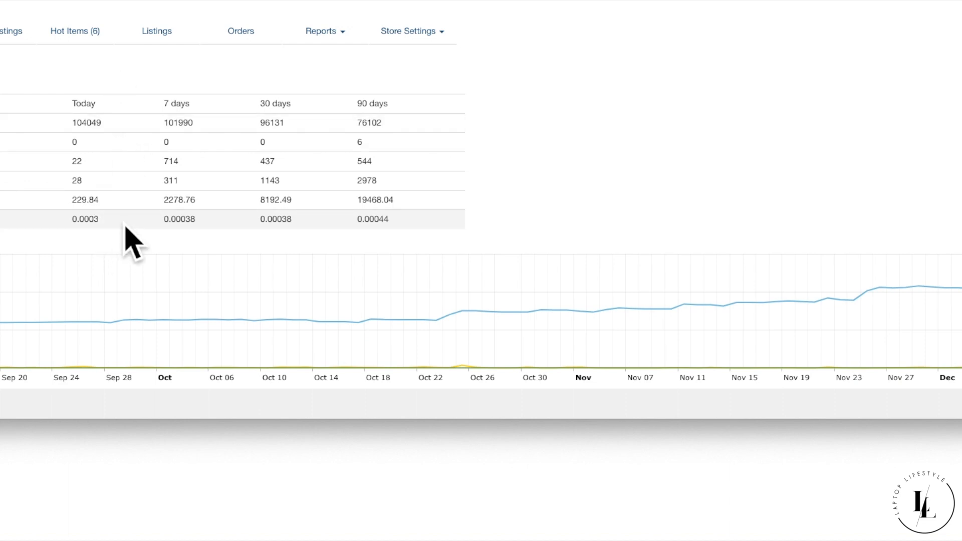
{"action": "mouse_move", "coordinate": [122, 255]}
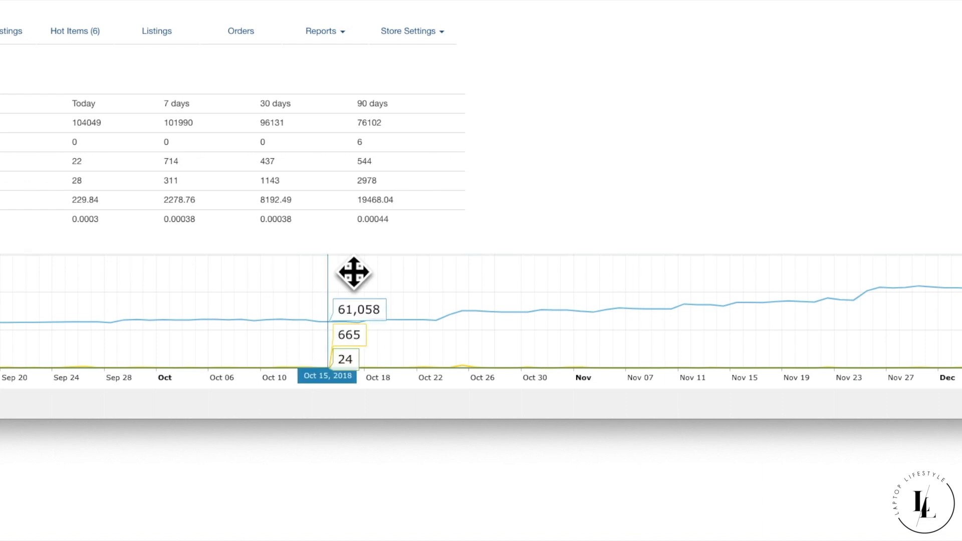
{"action": "mouse_move", "coordinate": [612, 227]}
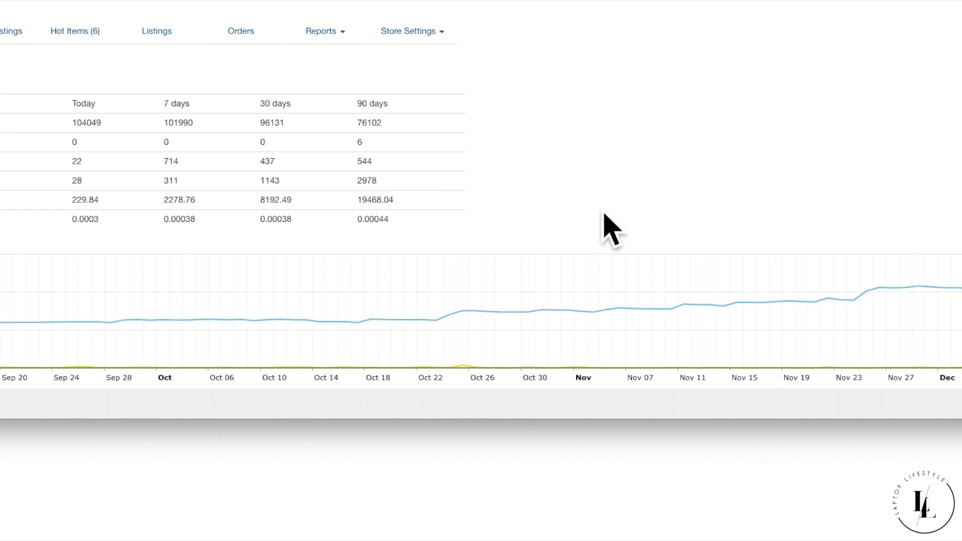
{"action": "mouse_move", "coordinate": [344, 271]}
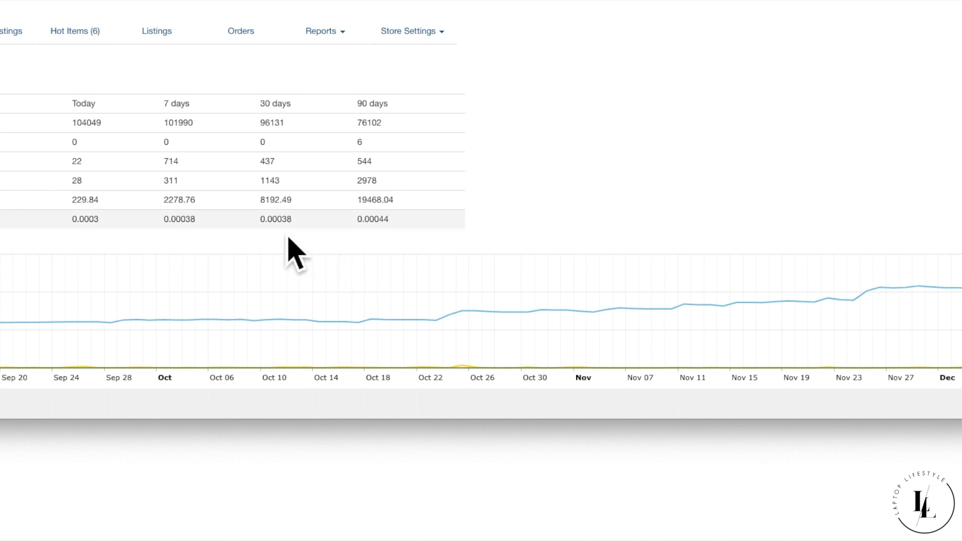
{"action": "mouse_move", "coordinate": [297, 251]}
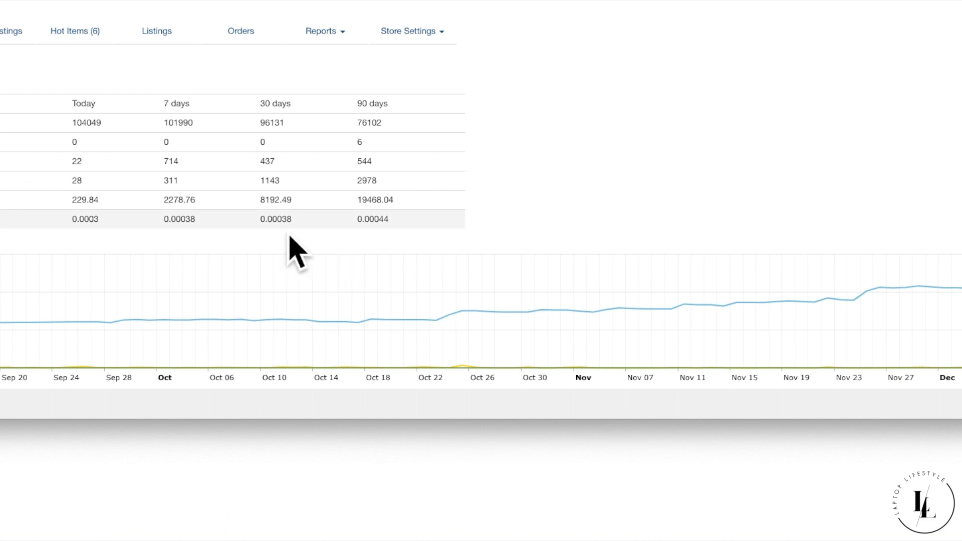
{"action": "mouse_move", "coordinate": [313, 252]}
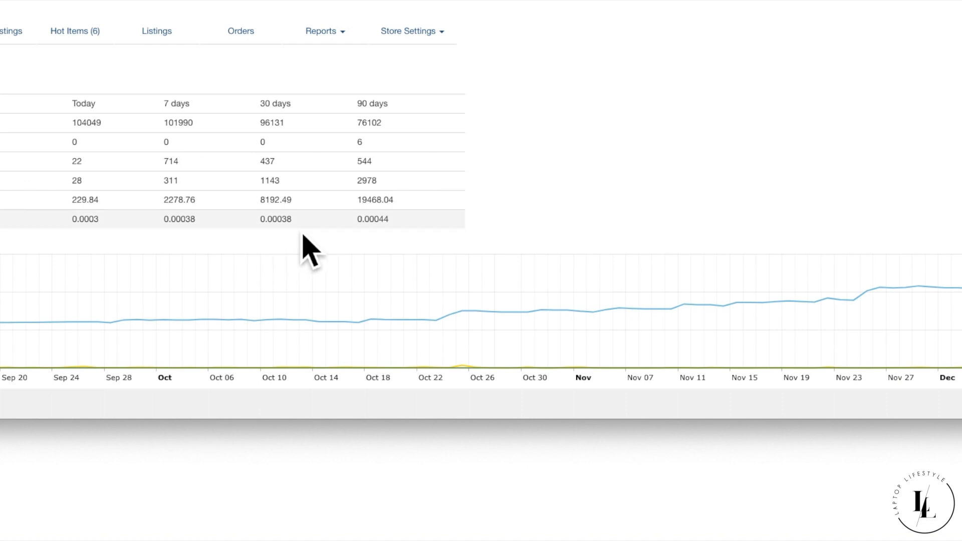
{"action": "mouse_move", "coordinate": [359, 257]}
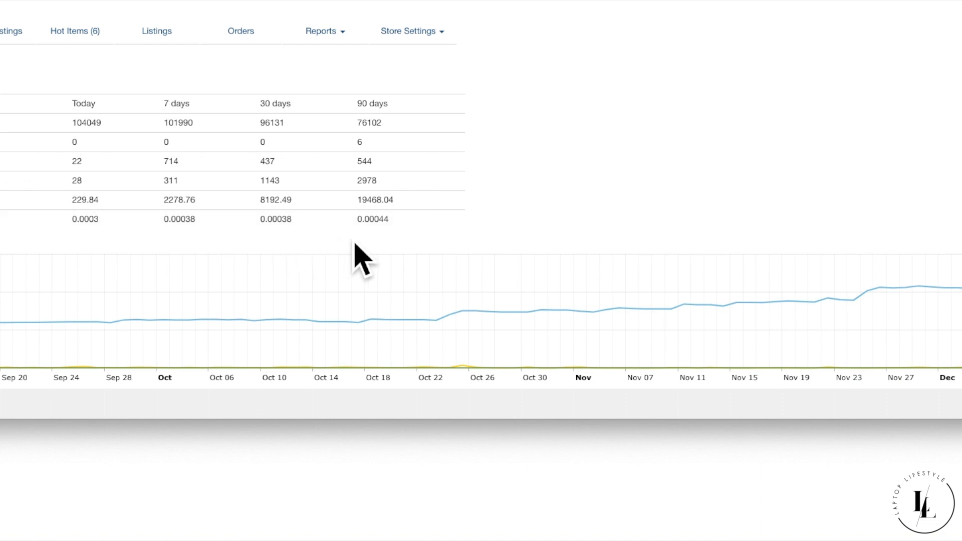
{"action": "mouse_move", "coordinate": [590, 236]}
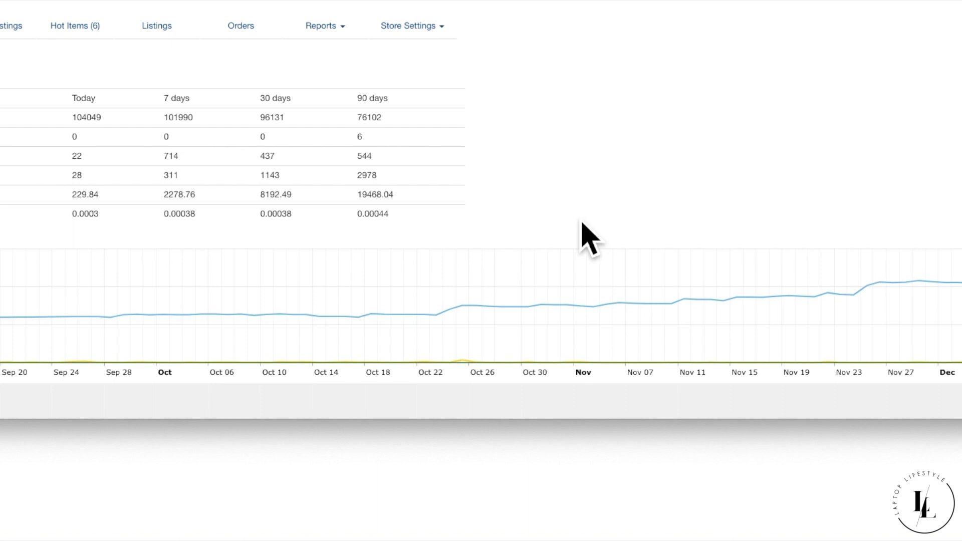
{"action": "scroll", "scroll_direction": "down", "scroll_amount": 3}
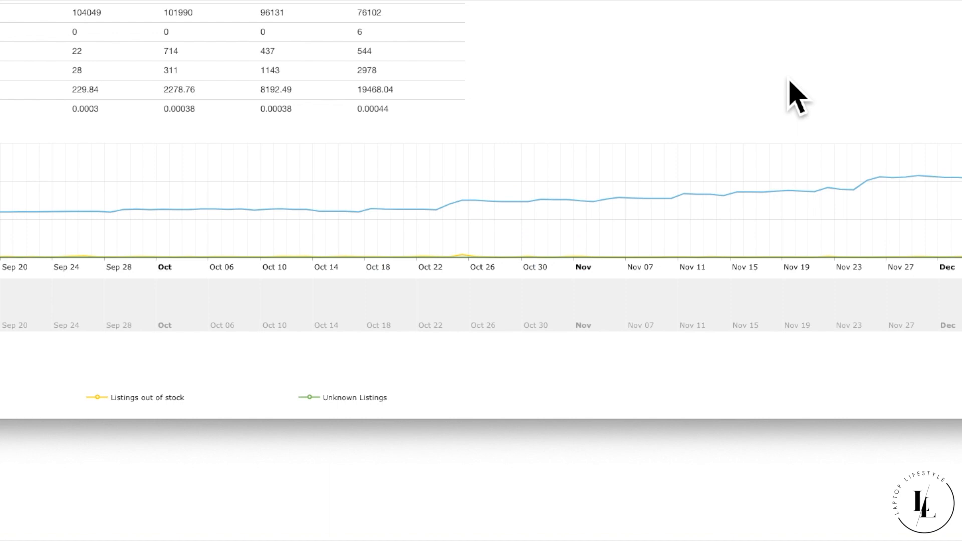
{"action": "mouse_move", "coordinate": [289, 153]}
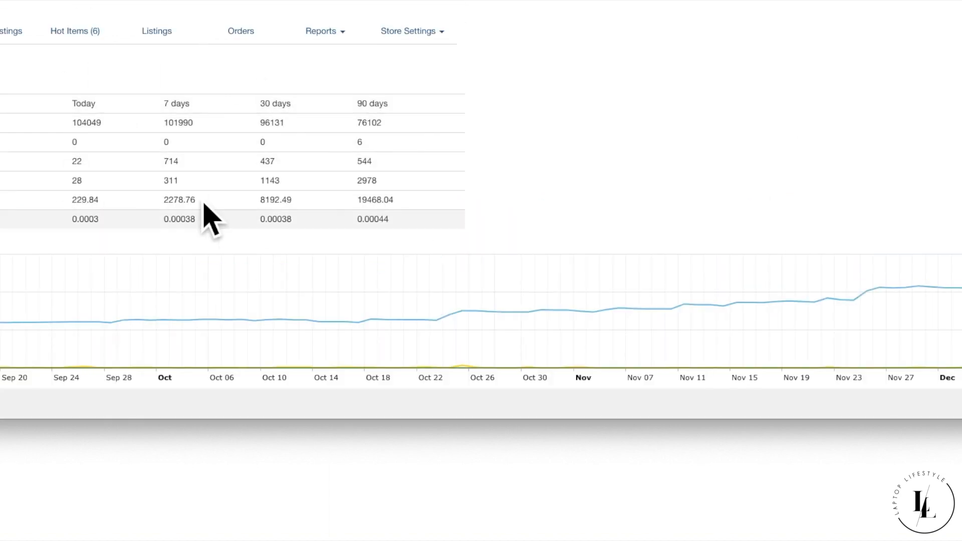
{"action": "mouse_move", "coordinate": [798, 151]}
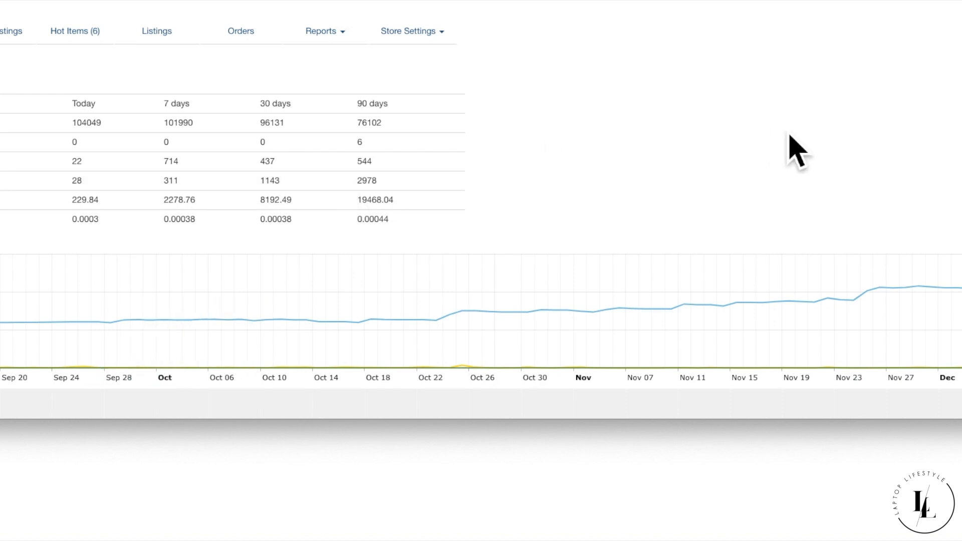
{"action": "scroll", "scroll_direction": "down", "scroll_amount": 3}
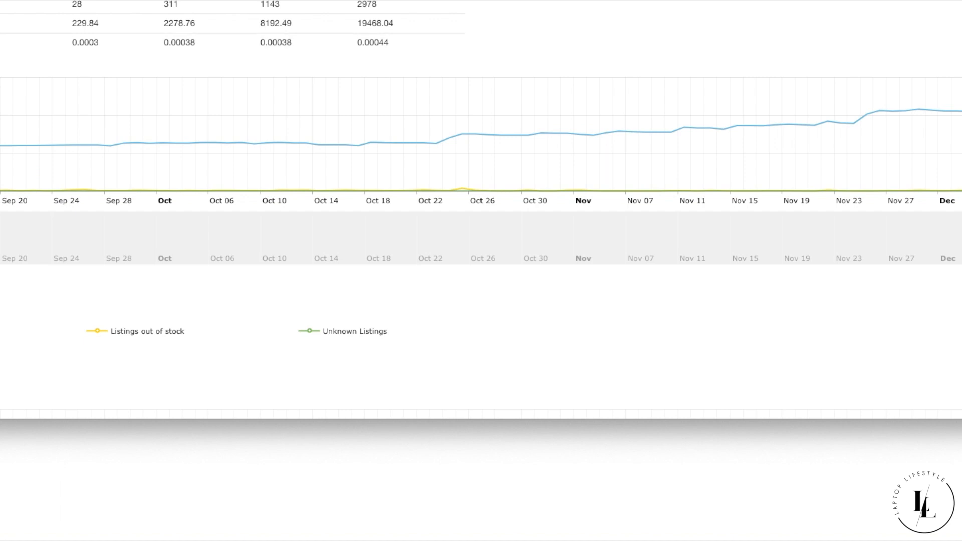
{"action": "mouse_move", "coordinate": [609, 241]}
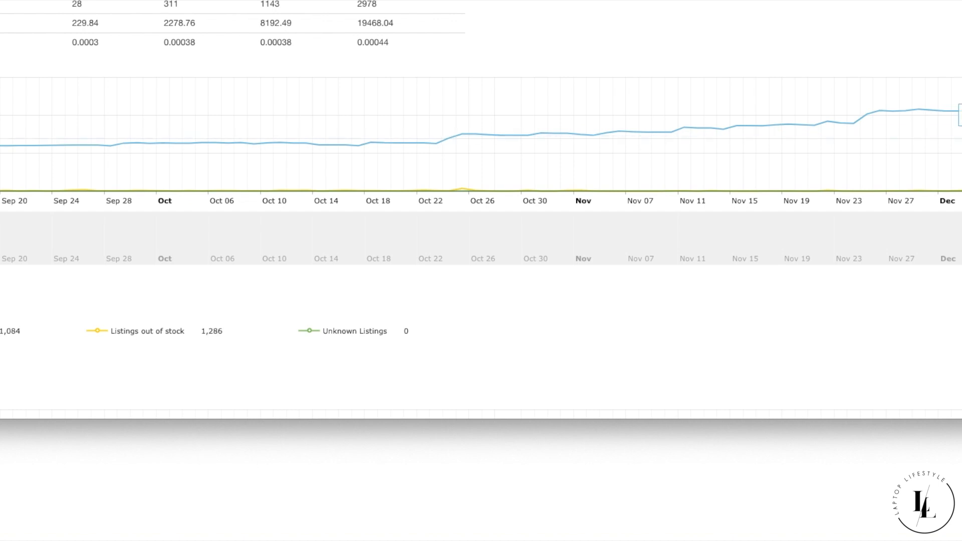
{"action": "mouse_move", "coordinate": [902, 159]}
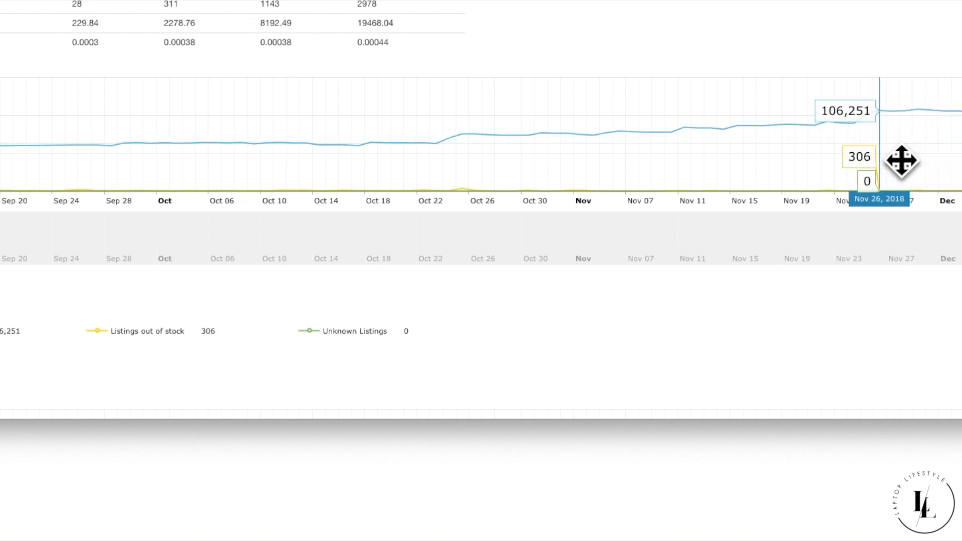
{"action": "mouse_move", "coordinate": [879, 161]}
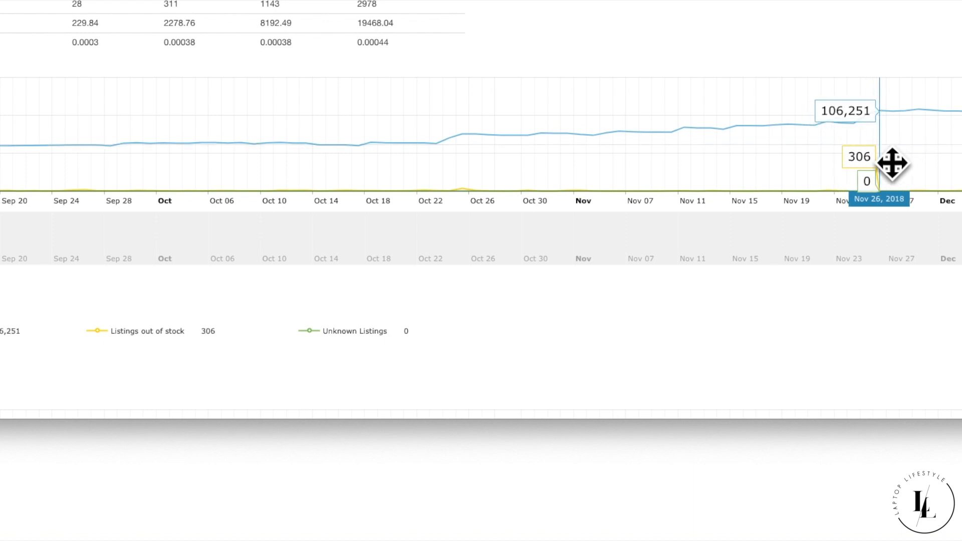
{"action": "mouse_move", "coordinate": [870, 172]}
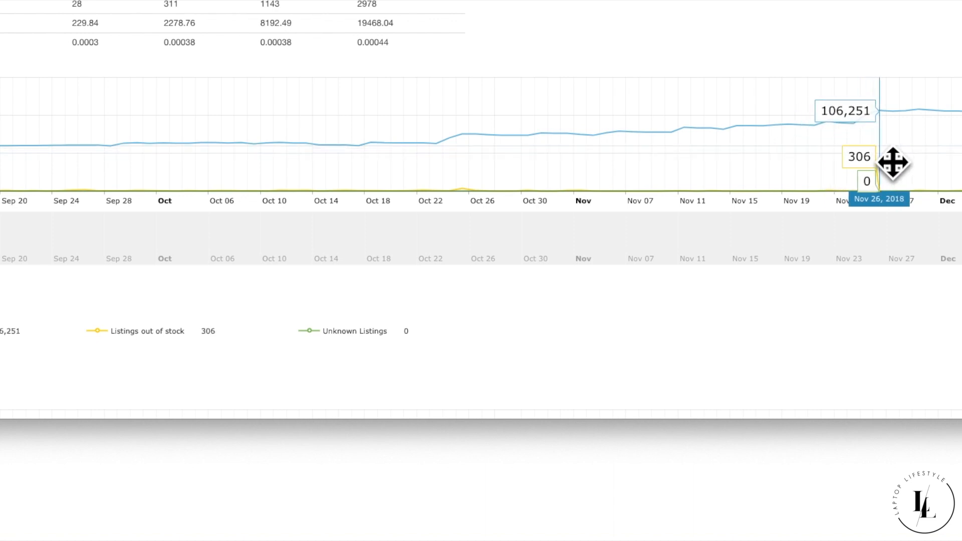
{"action": "mouse_move", "coordinate": [862, 171]}
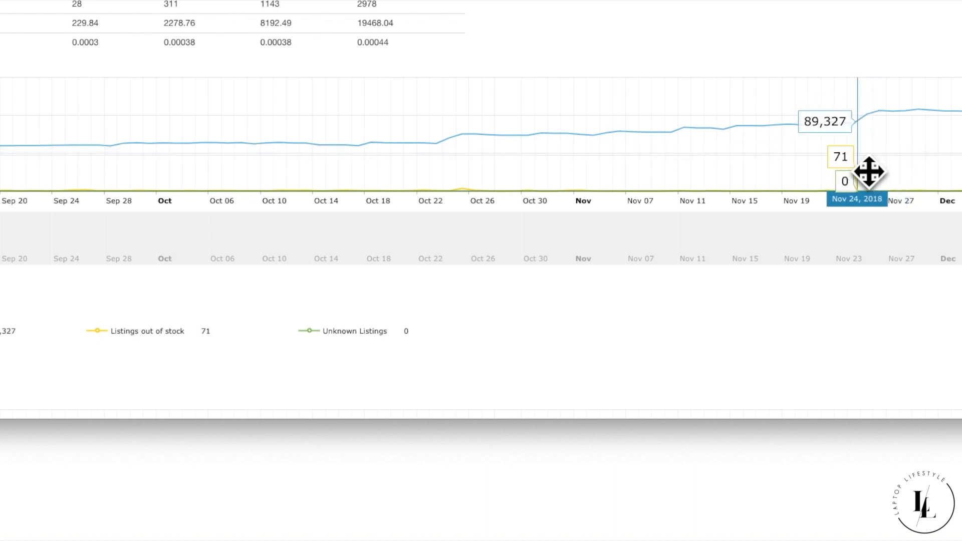
{"action": "mouse_move", "coordinate": [891, 160]}
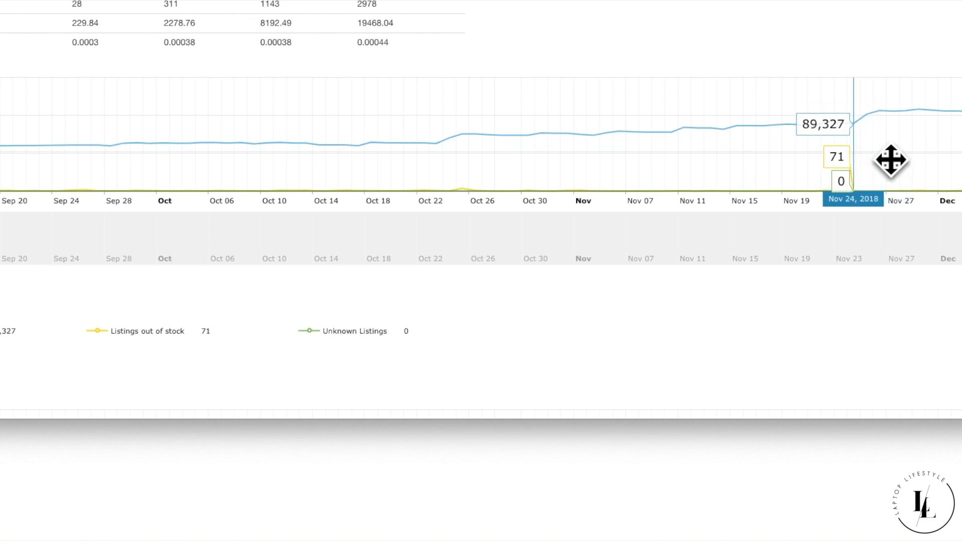
Step: Scroll the dashboard down to the September–December sales trend chart
{"action": "scroll", "scroll_direction": "down", "scroll_amount": 3}
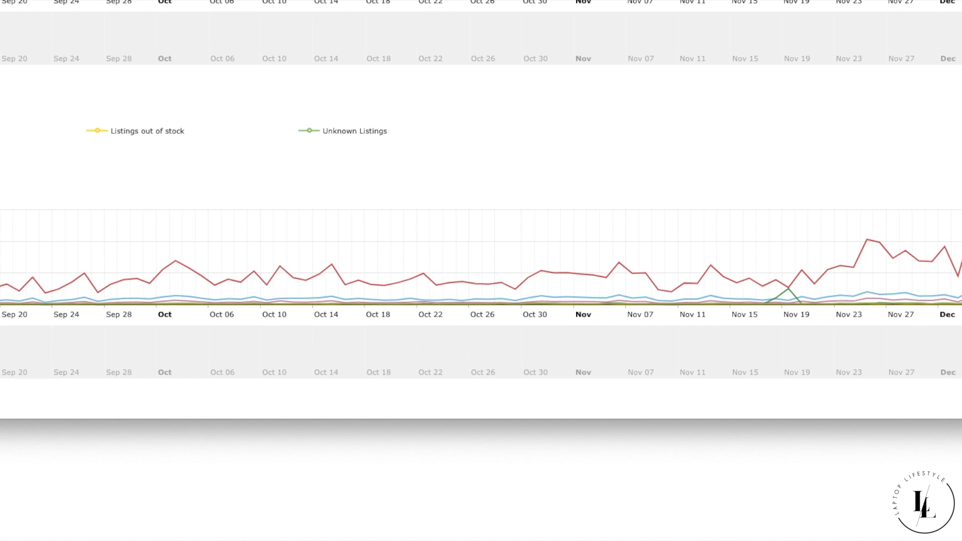
{"action": "mouse_move", "coordinate": [550, 352]}
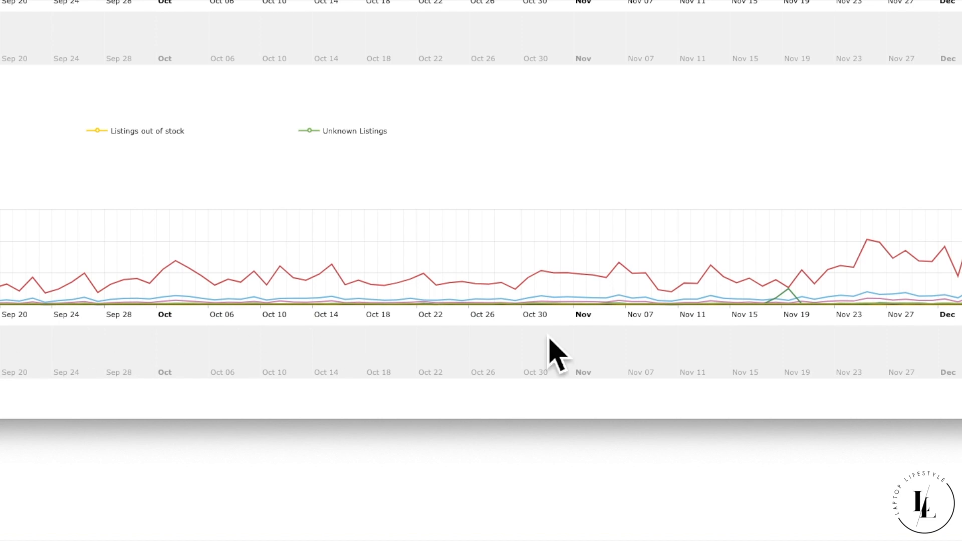
{"action": "mouse_move", "coordinate": [951, 374]}
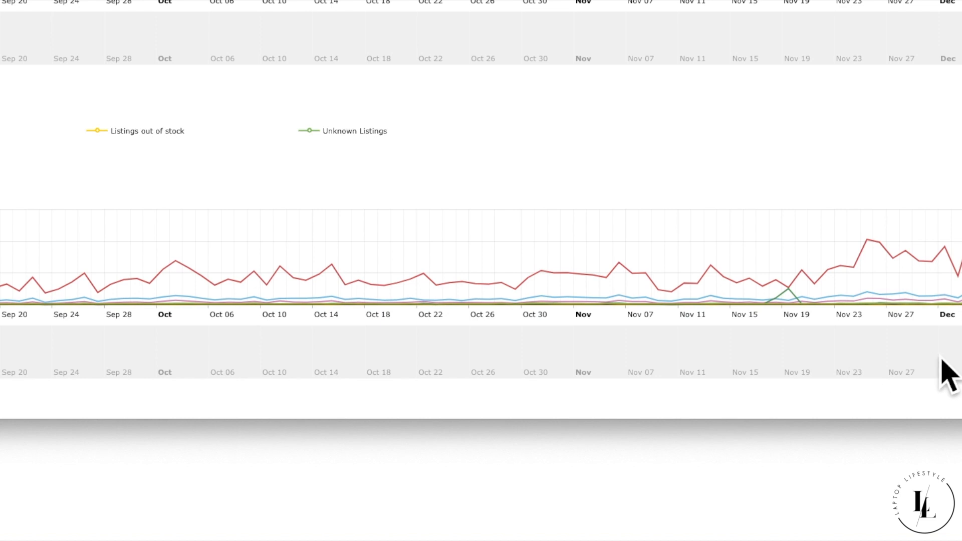
{"action": "mouse_move", "coordinate": [832, 347]}
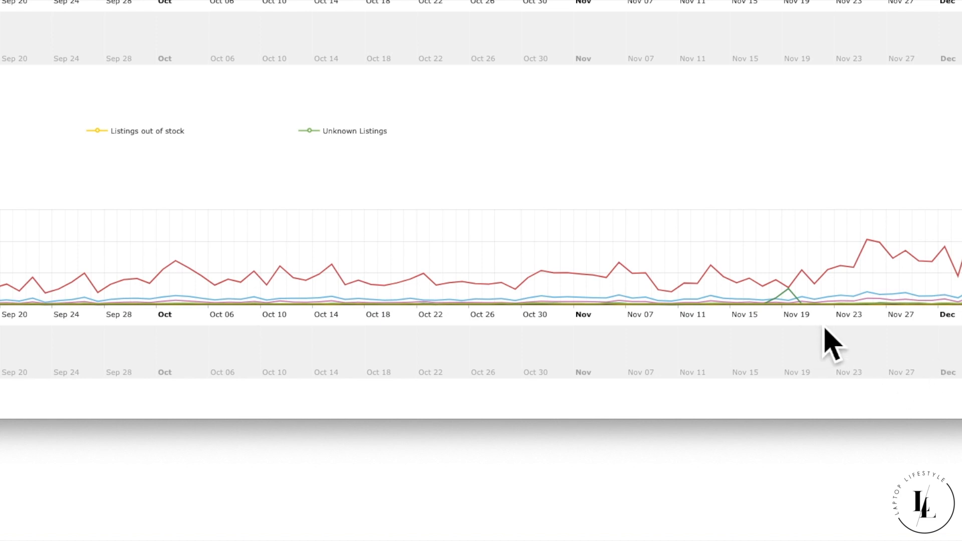
{"action": "mouse_move", "coordinate": [807, 298]}
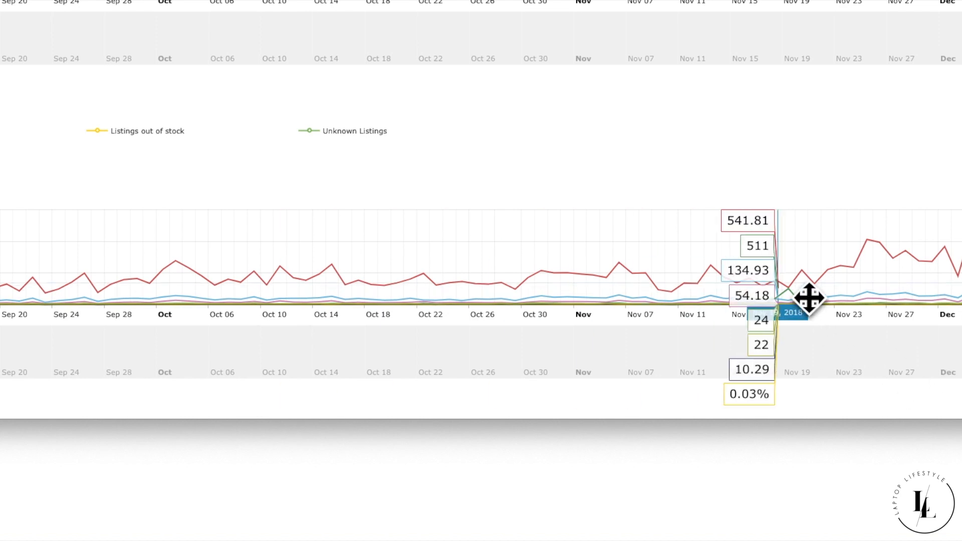
{"action": "mouse_move", "coordinate": [860, 294]}
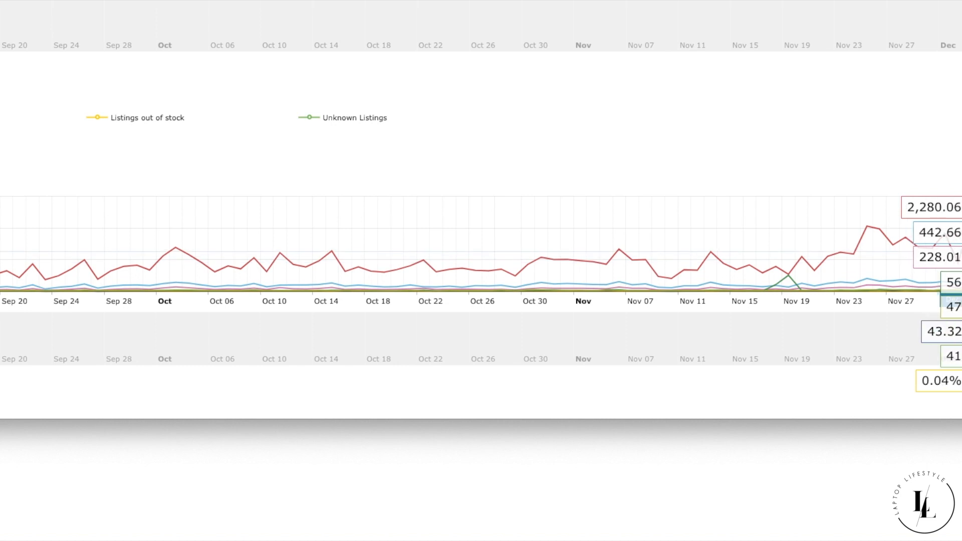
Step: Scroll a bit further to show the sales chart legend with its six series
{"action": "scroll", "scroll_direction": "down", "scroll_amount": 3}
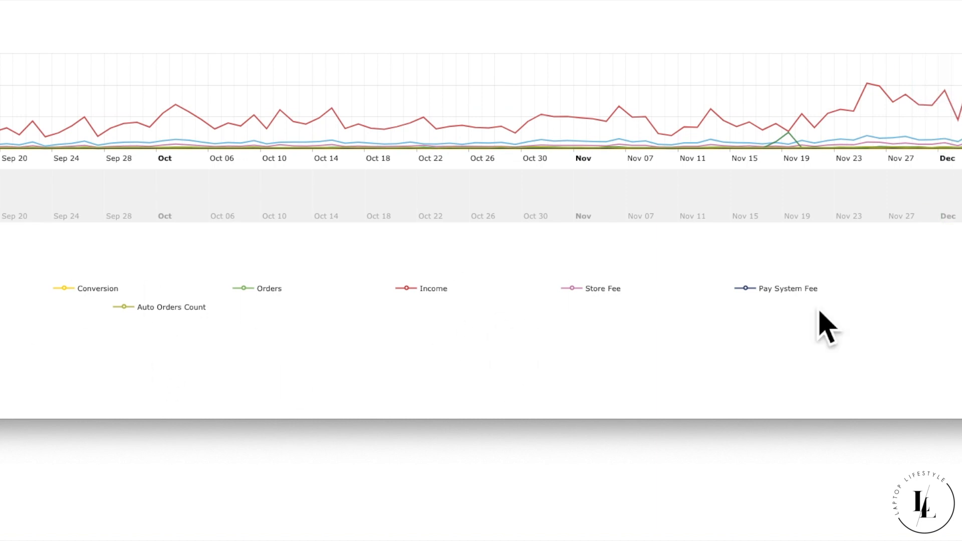
{"action": "mouse_move", "coordinate": [921, 239]}
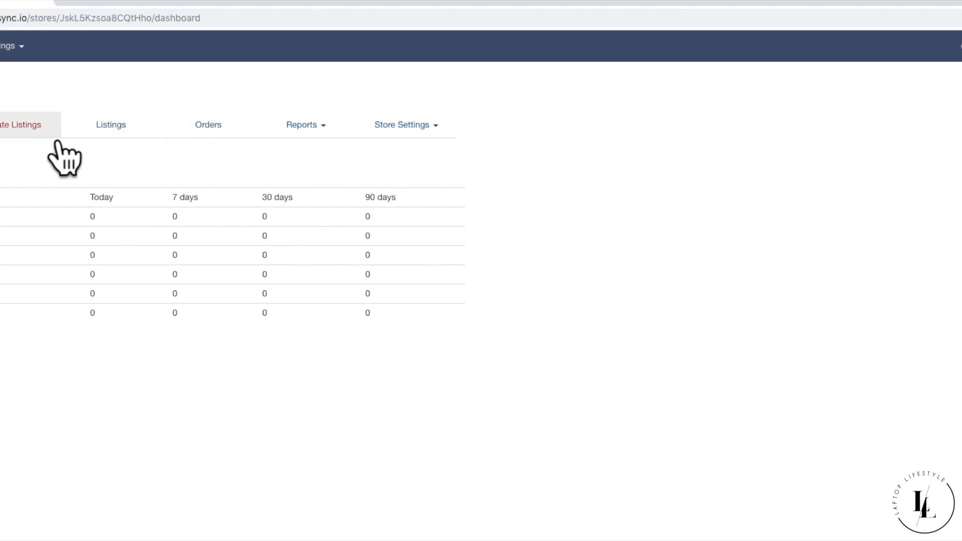
{"action": "mouse_move", "coordinate": [56, 164]}
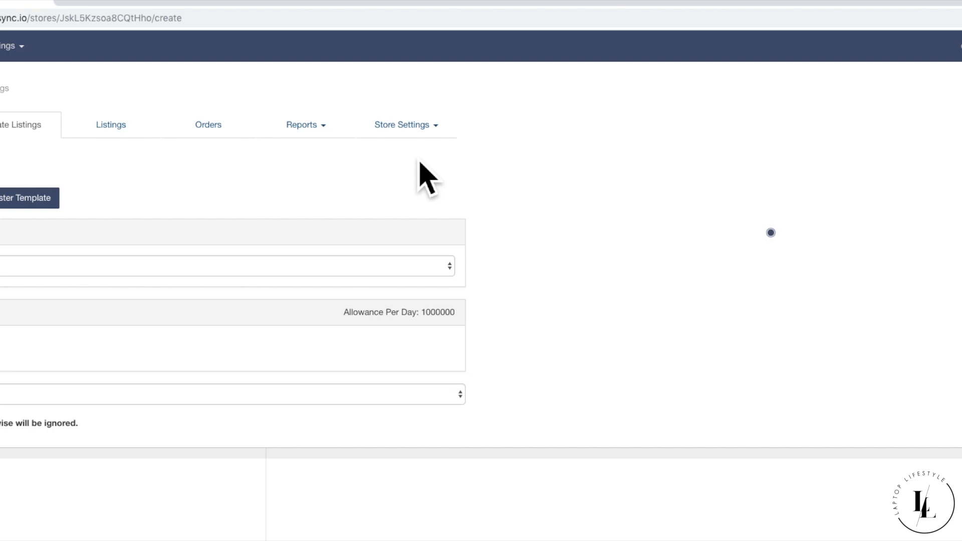
{"action": "mouse_move", "coordinate": [506, 212]}
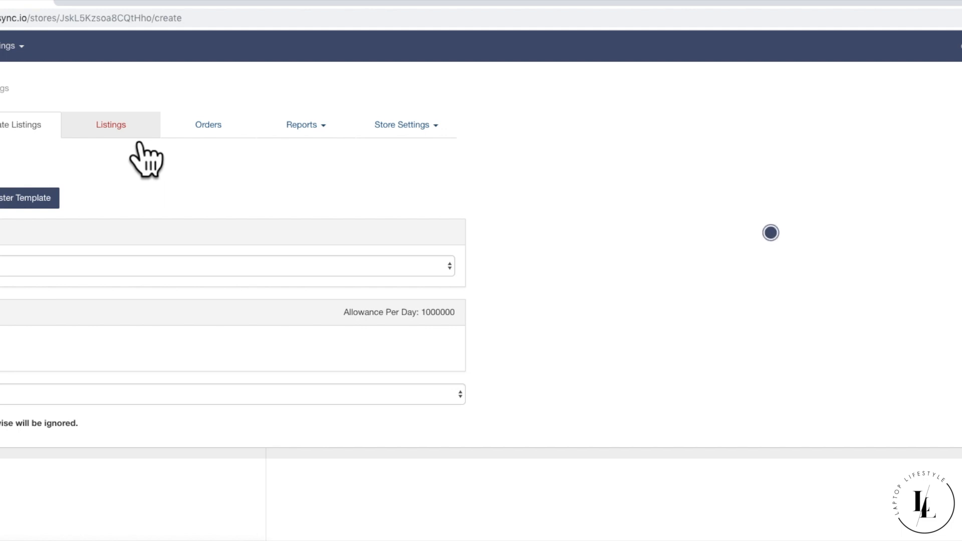
Step: Switch to Listings and inspect the table's prices, such as £30.32 with £5.86 profit
{"action": "left_click", "coordinate": [110, 125]}
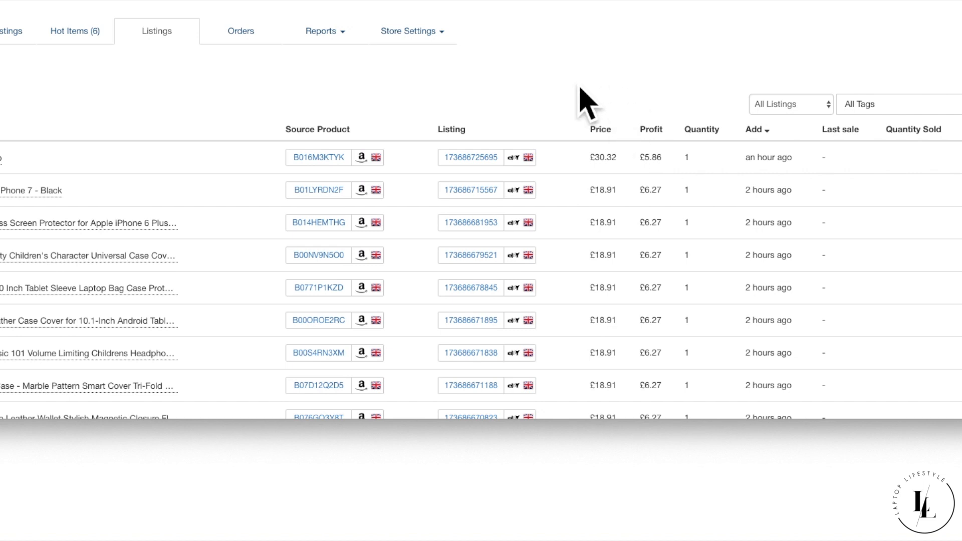
{"action": "mouse_move", "coordinate": [511, 92]}
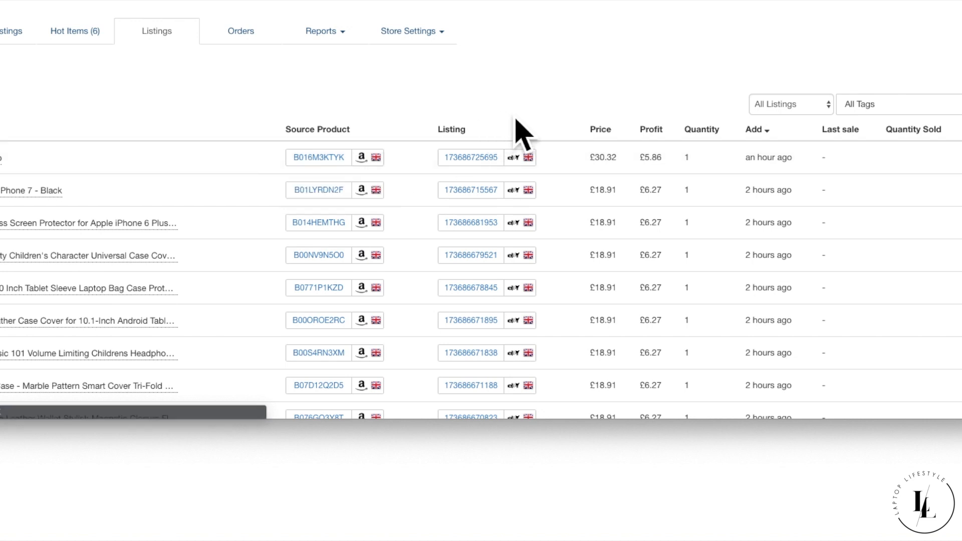
{"action": "left_click", "coordinate": [470, 157]}
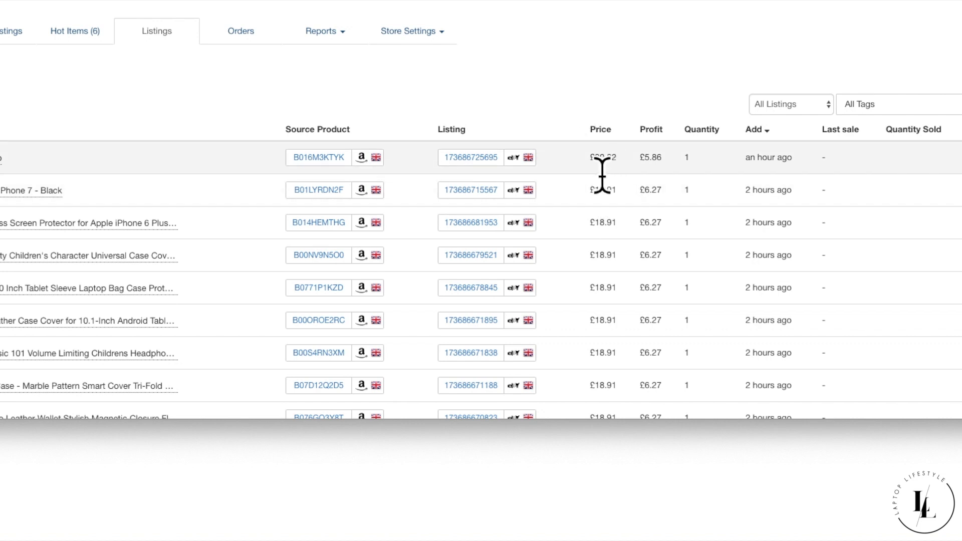
{"action": "mouse_move", "coordinate": [660, 187]}
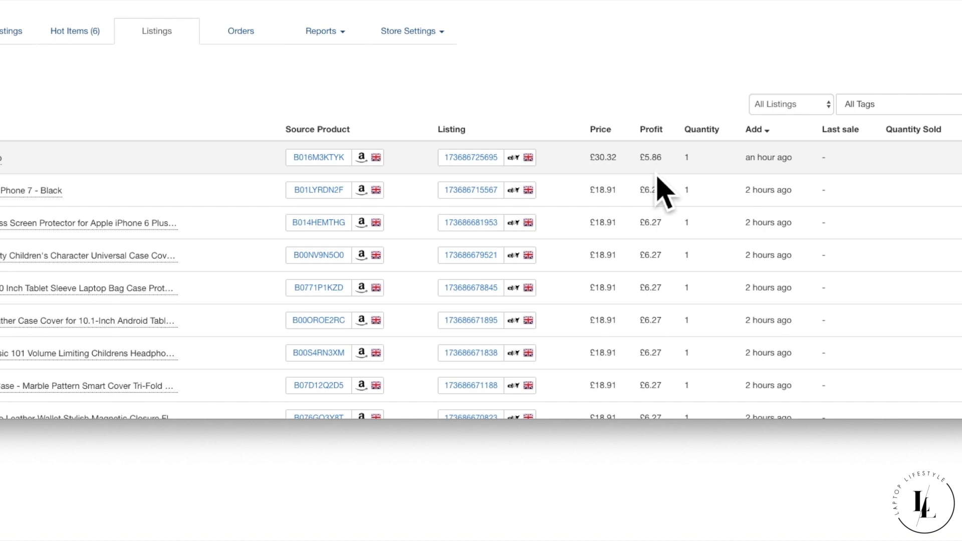
{"action": "mouse_move", "coordinate": [699, 196]}
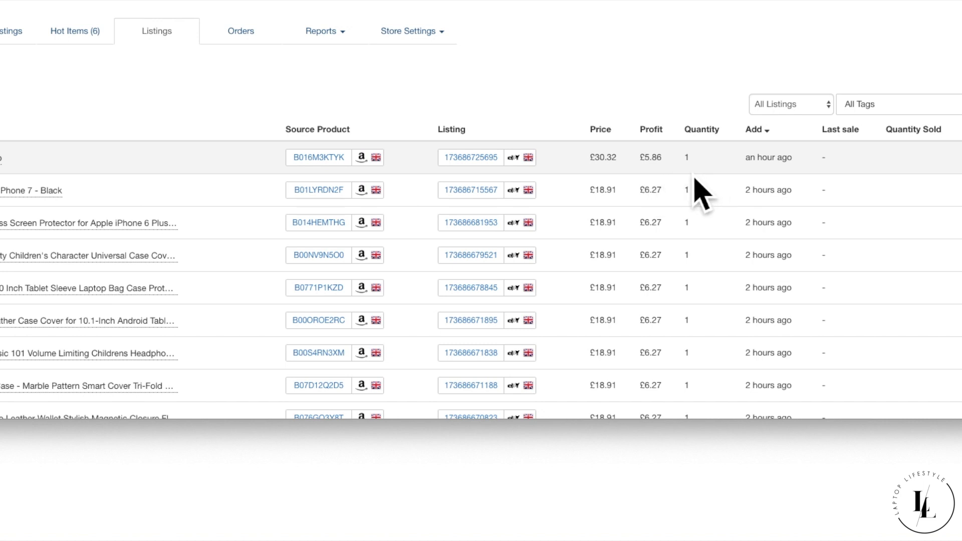
{"action": "mouse_move", "coordinate": [879, 162]}
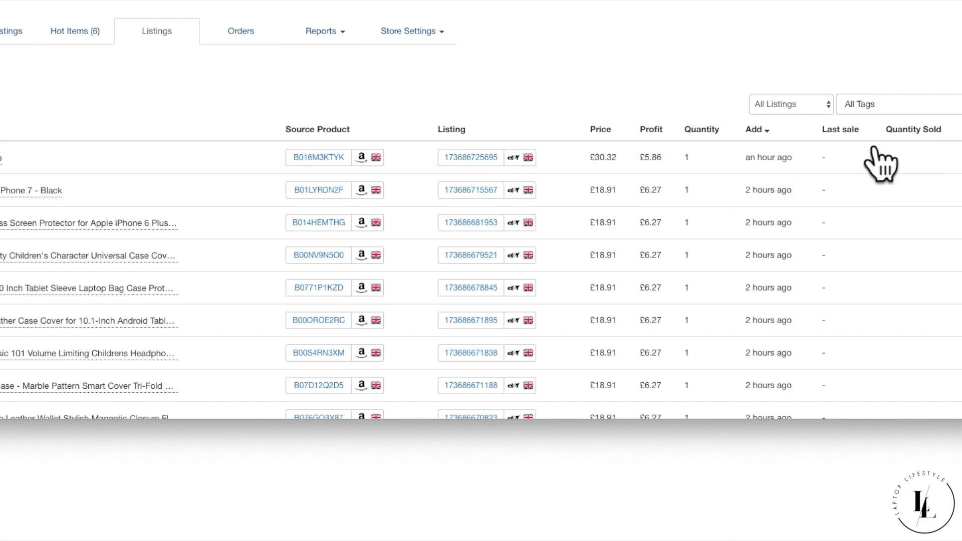
{"action": "mouse_move", "coordinate": [689, 58]}
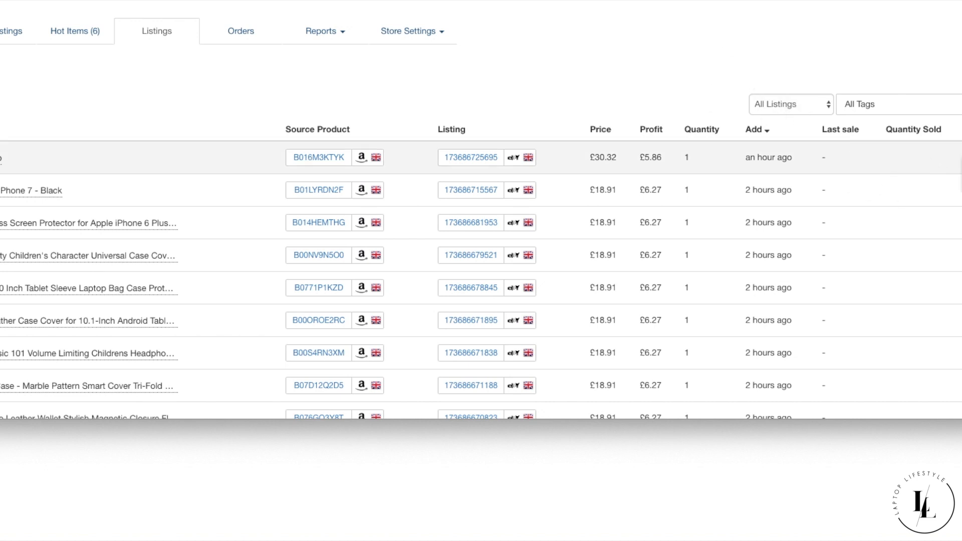
{"action": "mouse_move", "coordinate": [681, 58]}
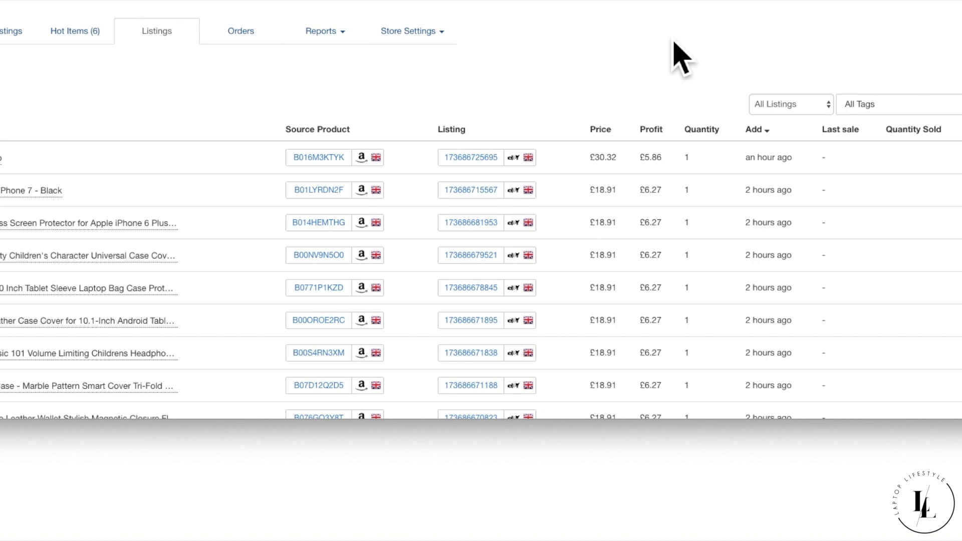
{"action": "mouse_move", "coordinate": [876, 166]}
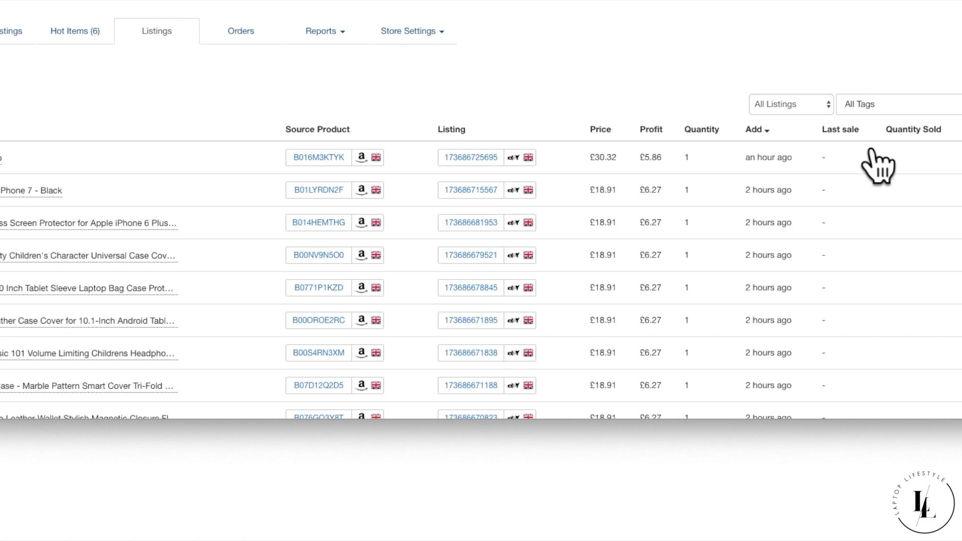
Step: Sort the listings table by the Last sale column, most recent first
{"action": "left_click", "coordinate": [840, 129]}
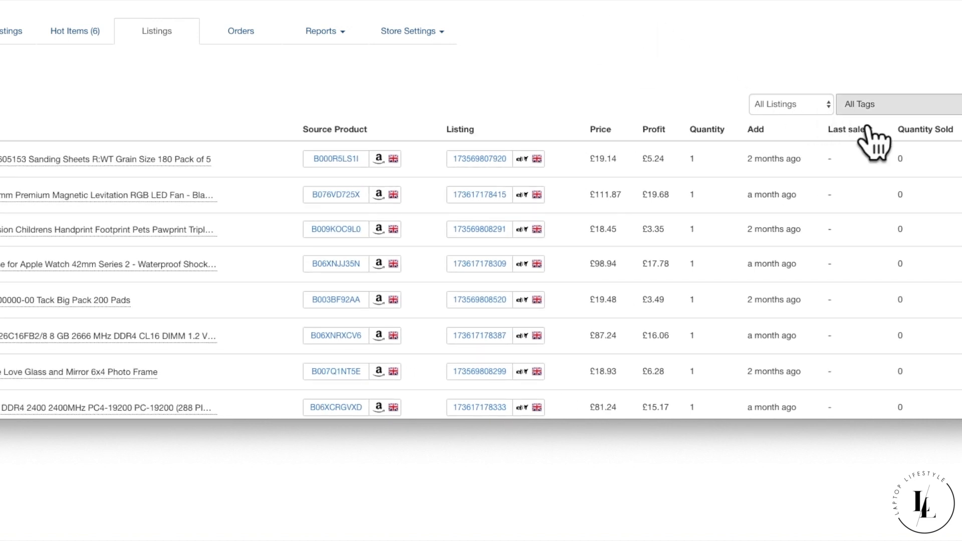
{"action": "left_click", "coordinate": [832, 129]}
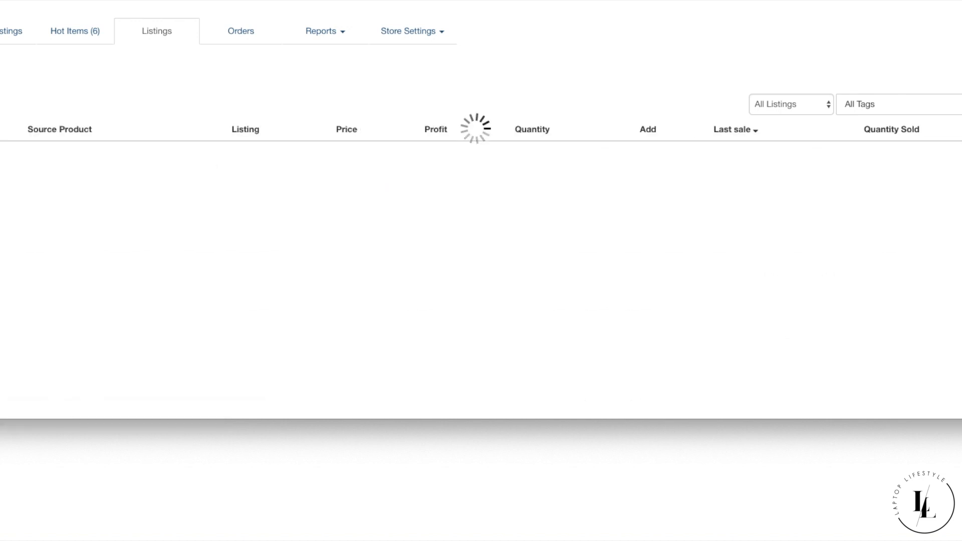
{"action": "mouse_move", "coordinate": [881, 77]}
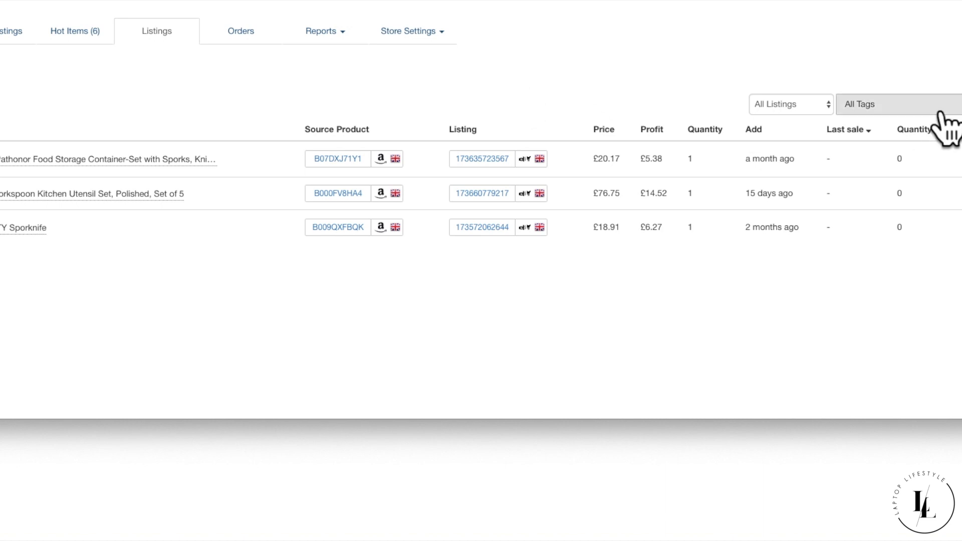
Step: View the All Tags filter options, then go to the Orders page
{"action": "left_click", "coordinate": [878, 104]}
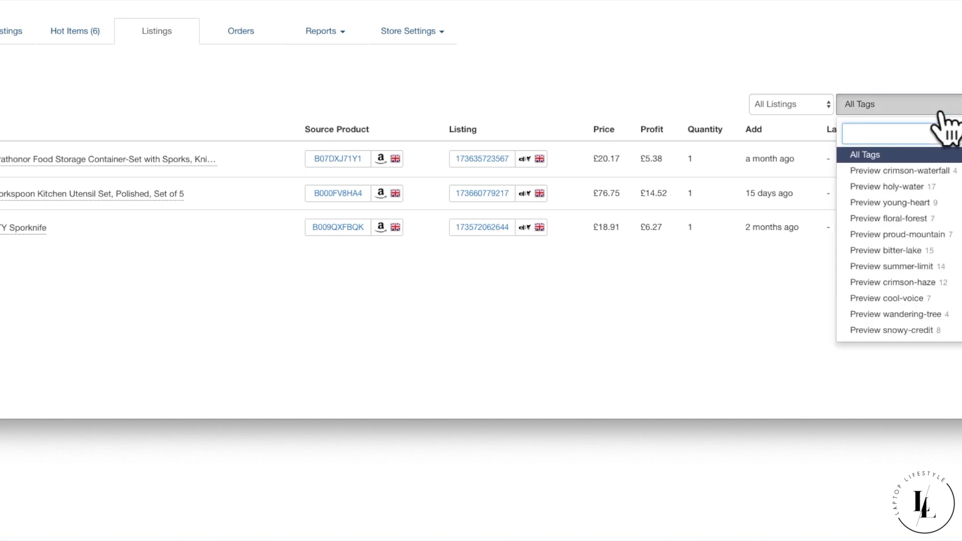
{"action": "mouse_move", "coordinate": [933, 166]}
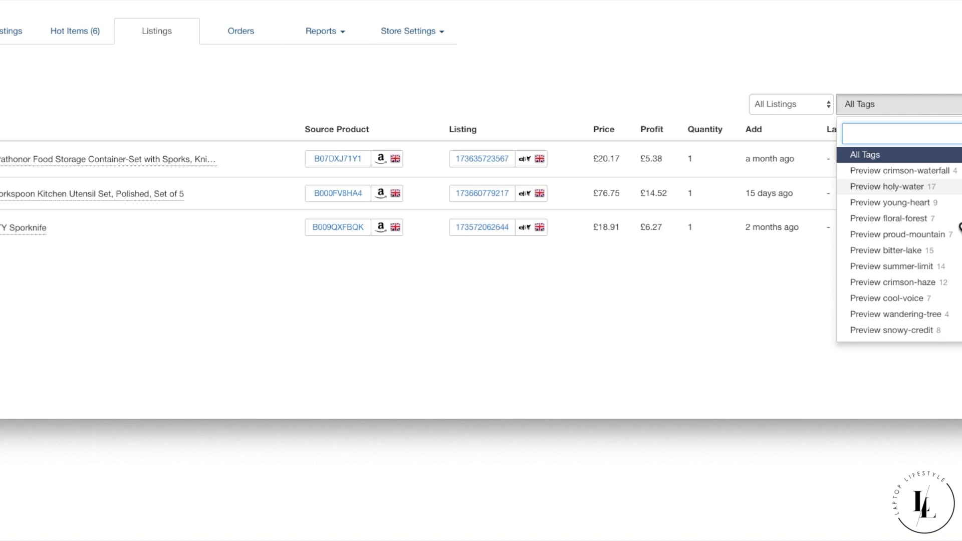
{"action": "mouse_move", "coordinate": [952, 212]}
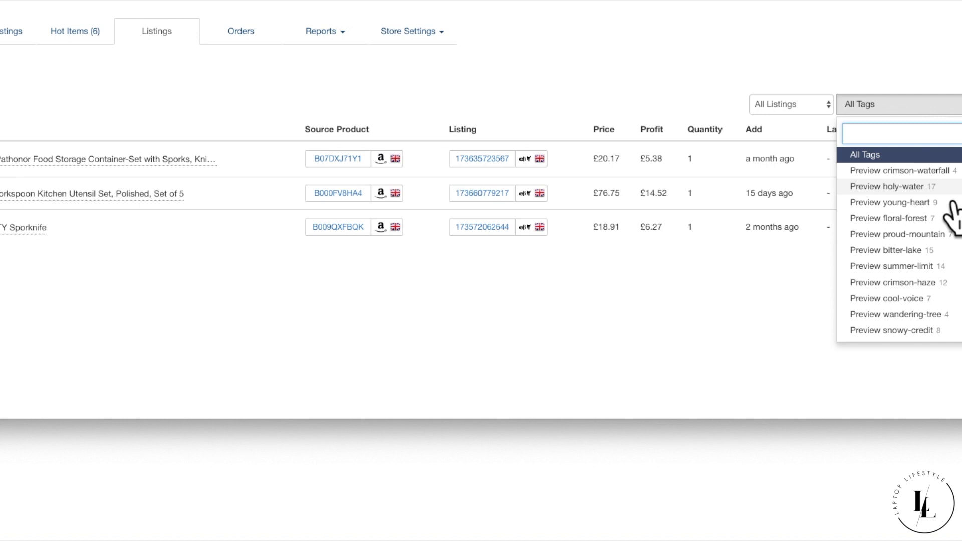
{"action": "left_click", "coordinate": [241, 31]}
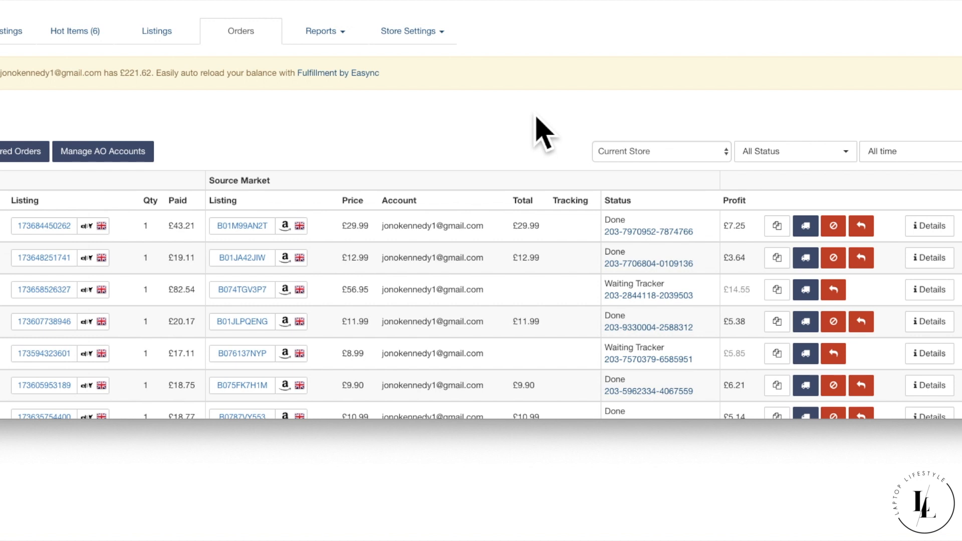
{"action": "mouse_move", "coordinate": [553, 169]}
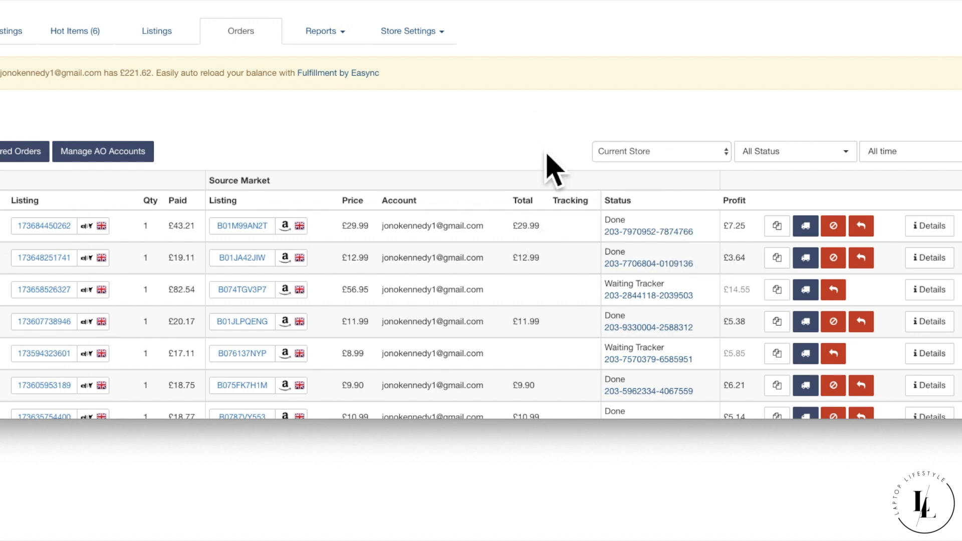
{"action": "mouse_move", "coordinate": [503, 175]}
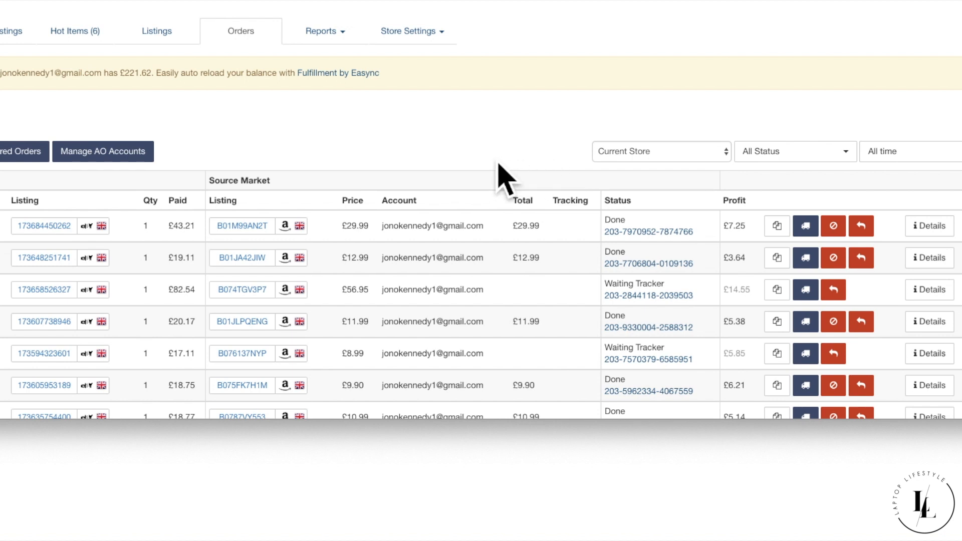
{"action": "mouse_move", "coordinate": [264, 175]}
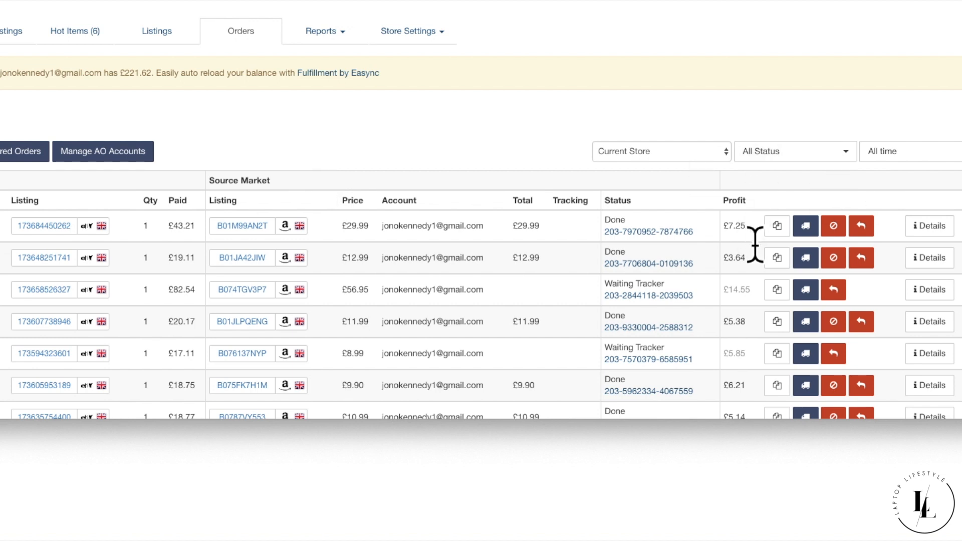
{"action": "mouse_move", "coordinate": [754, 241]}
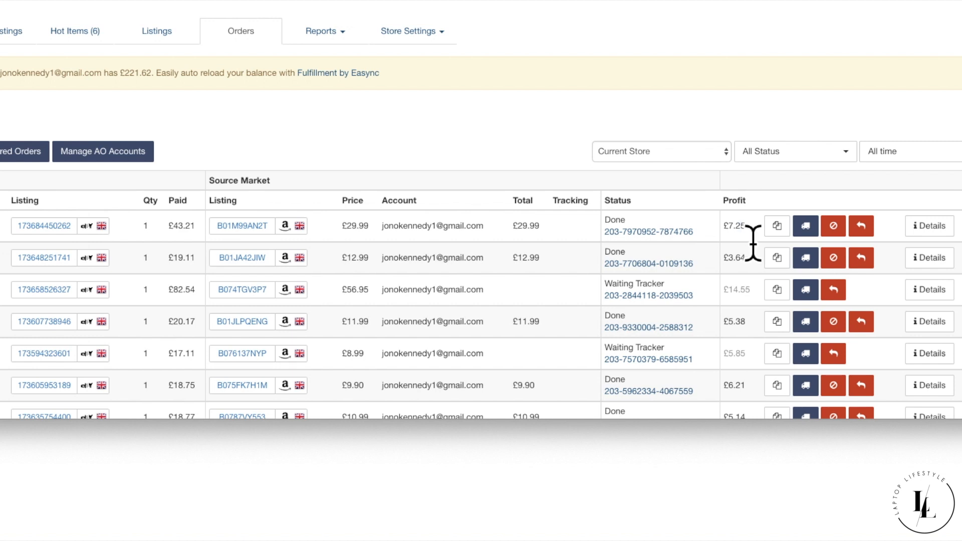
{"action": "mouse_move", "coordinate": [531, 239]}
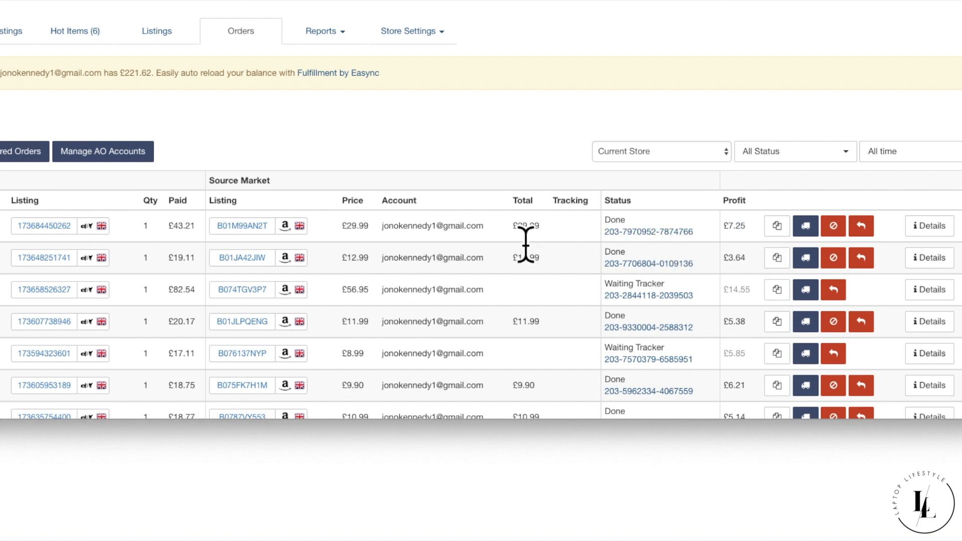
{"action": "mouse_move", "coordinate": [682, 218]}
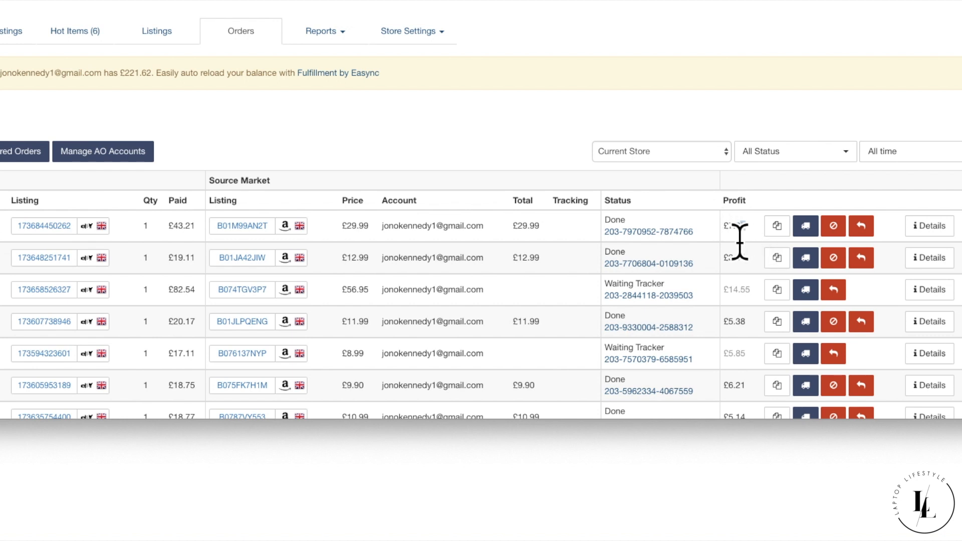
{"action": "double_click", "coordinate": [735, 226]}
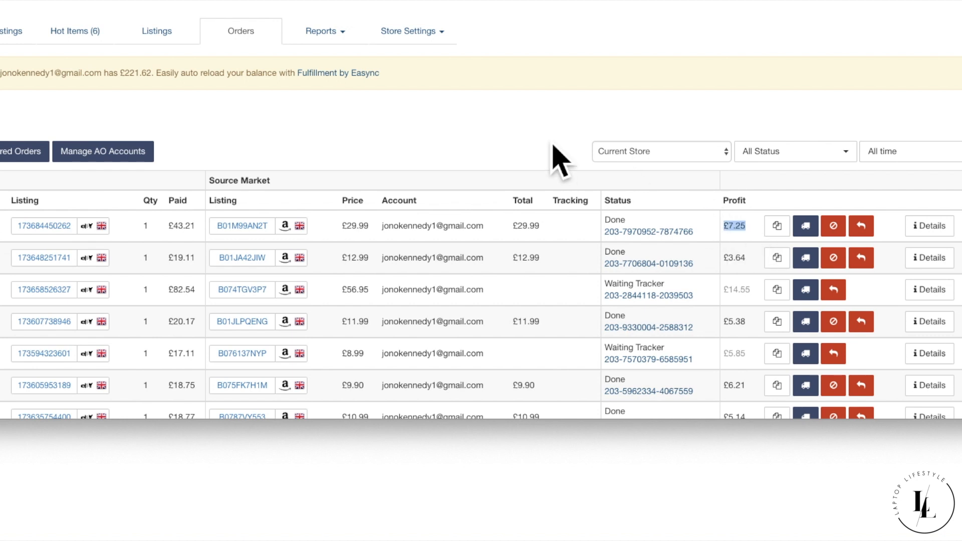
{"action": "mouse_move", "coordinate": [545, 147]}
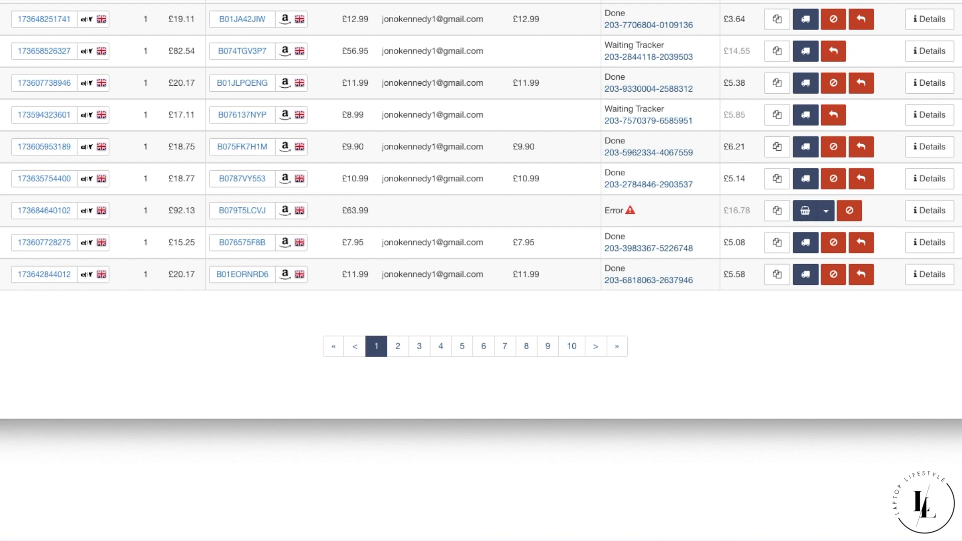
{"action": "mouse_move", "coordinate": [823, 251]}
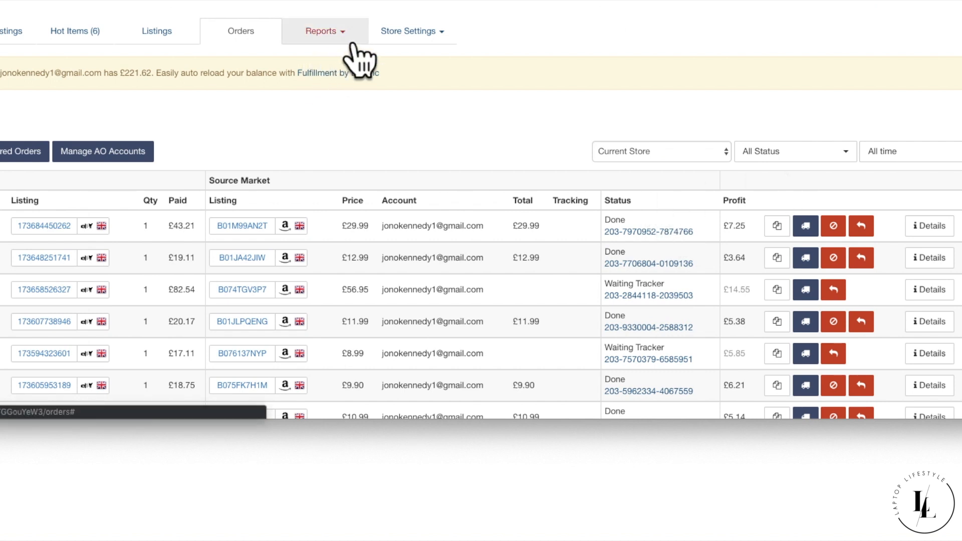
Step: Open Reports and choose Poor Performers under Listings
{"action": "left_click", "coordinate": [325, 30]}
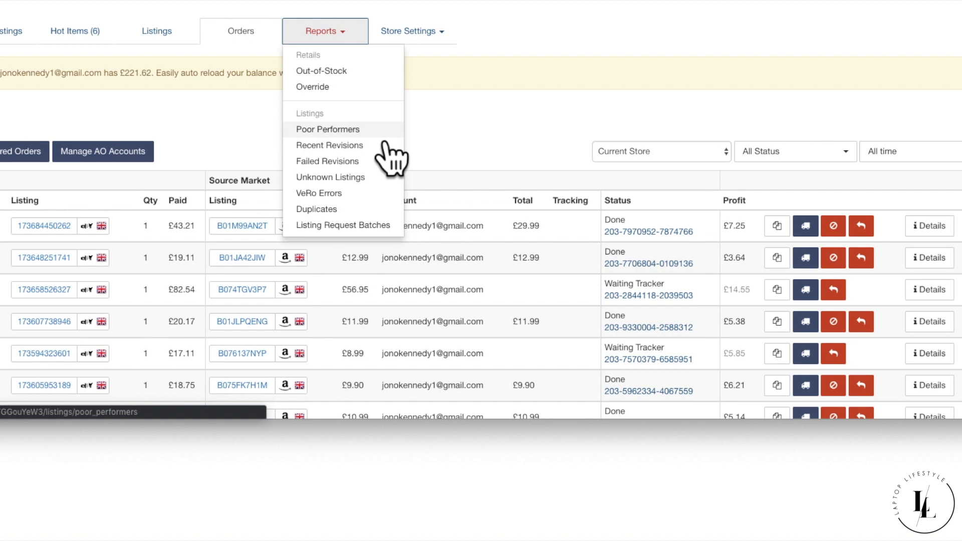
{"action": "left_click", "coordinate": [328, 129]}
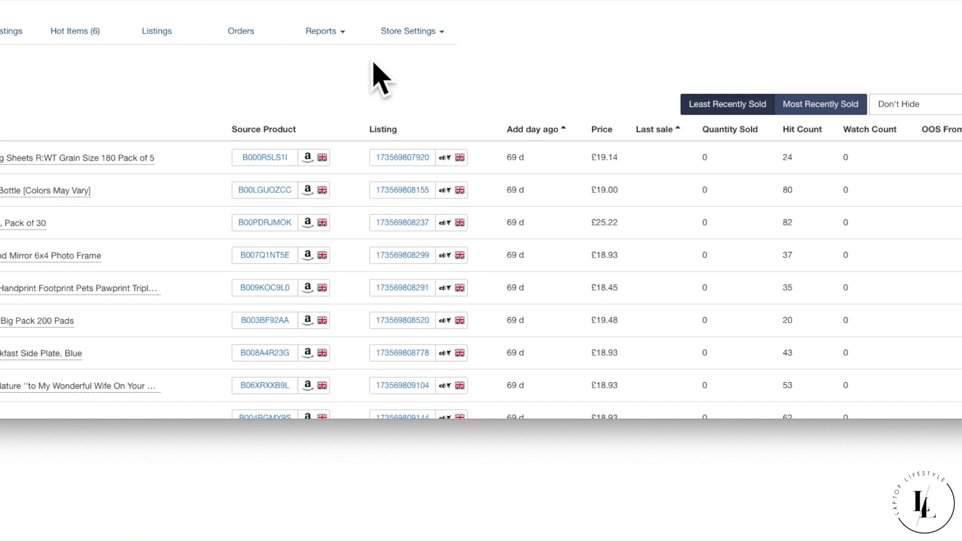
{"action": "mouse_move", "coordinate": [408, 98]}
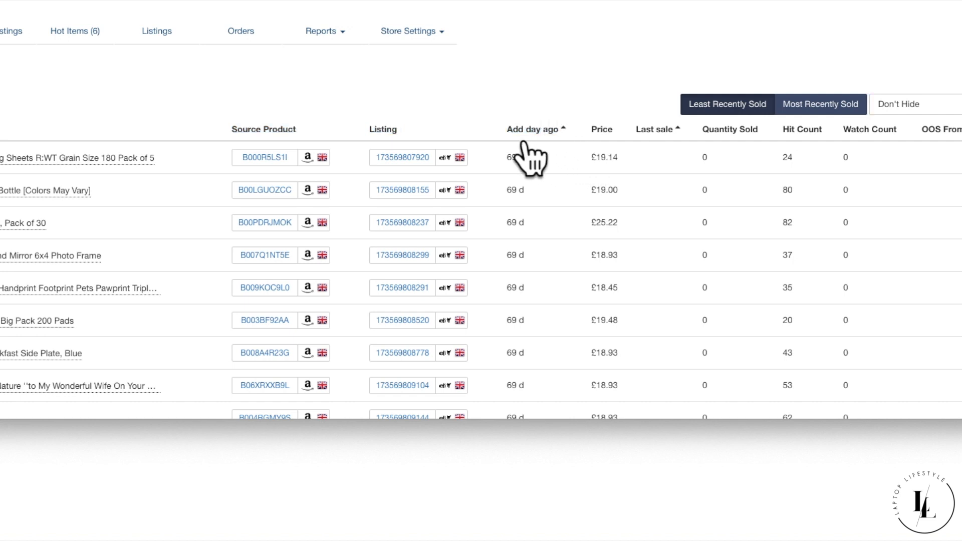
{"action": "mouse_move", "coordinate": [577, 166]}
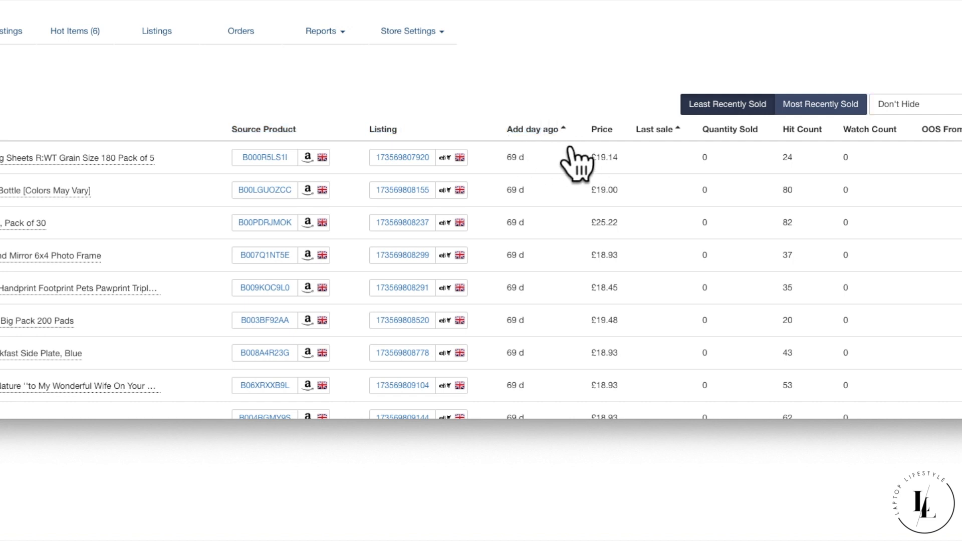
{"action": "mouse_move", "coordinate": [560, 95]}
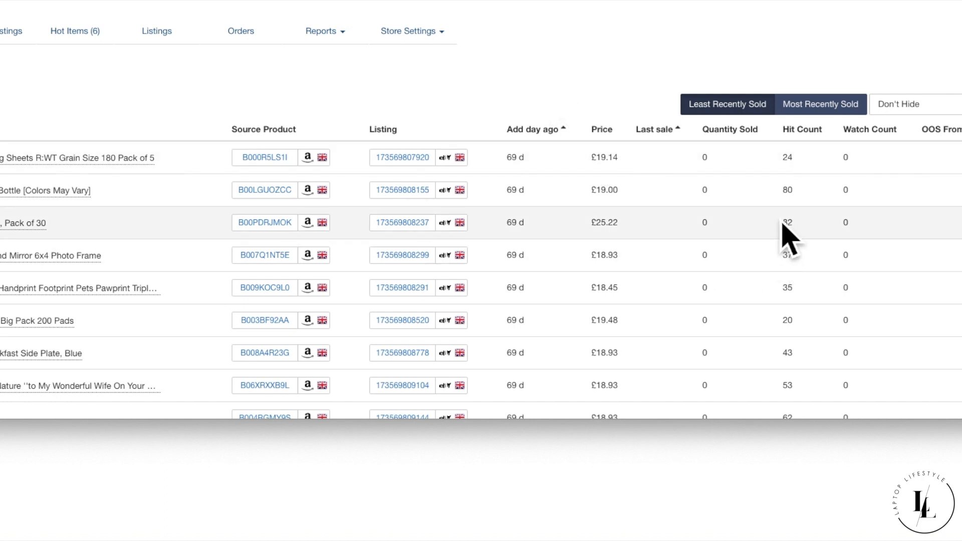
{"action": "mouse_move", "coordinate": [687, 156]}
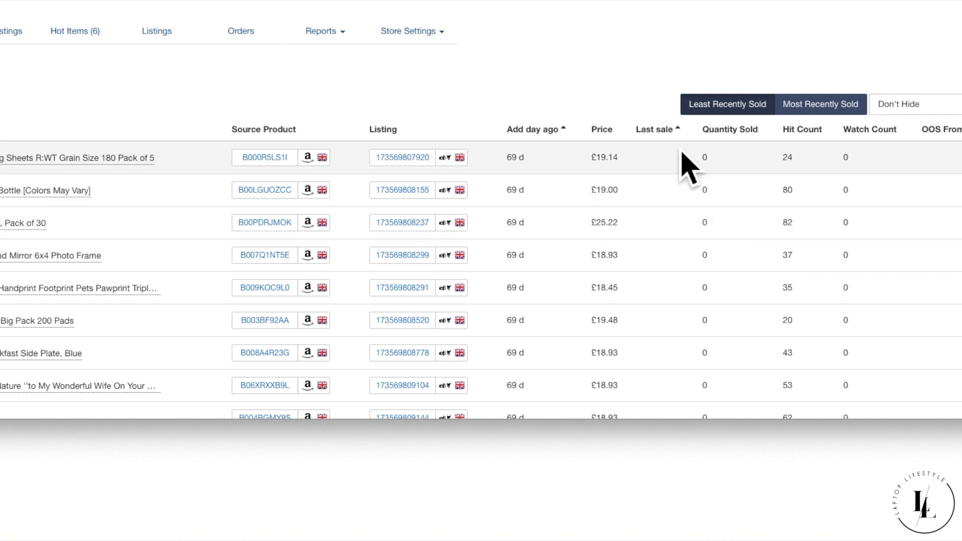
{"action": "mouse_move", "coordinate": [562, 99]}
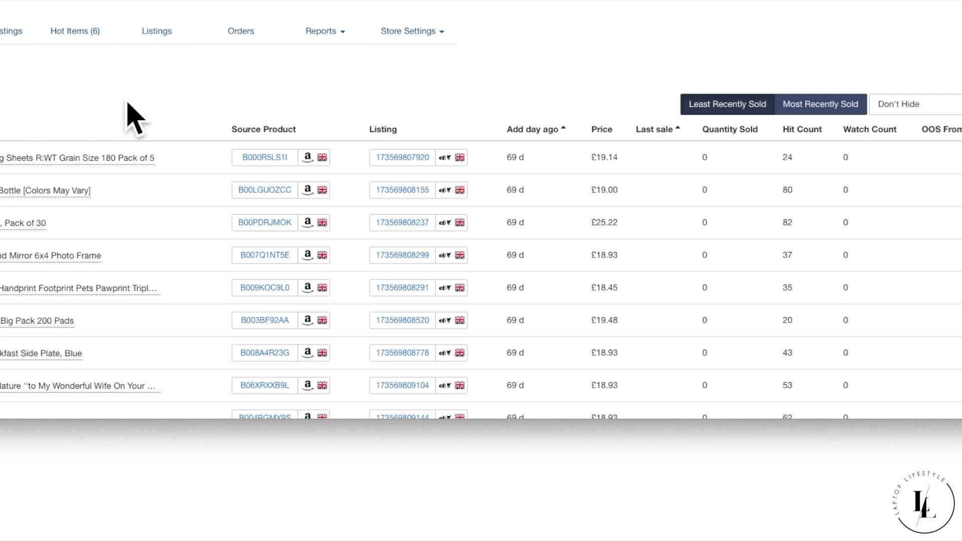
{"action": "mouse_move", "coordinate": [162, 121]}
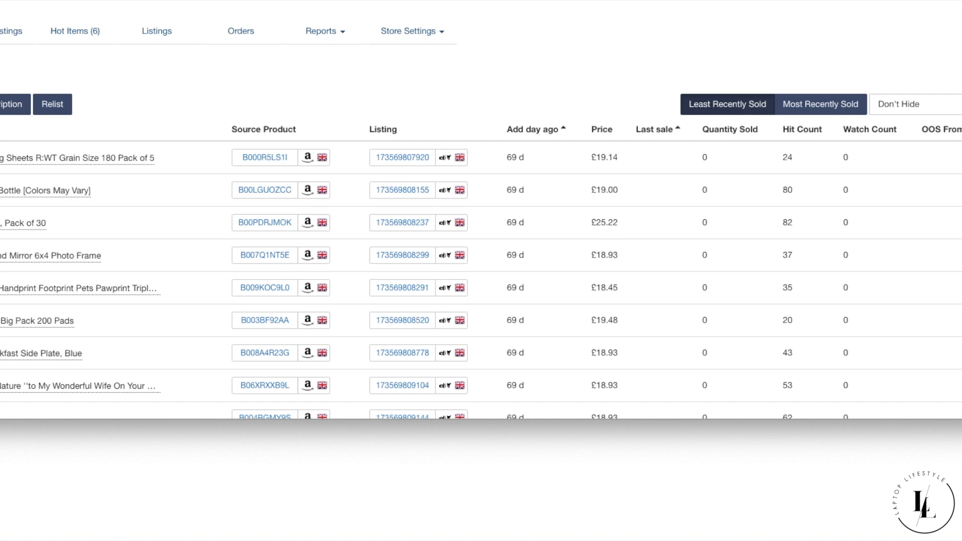
{"action": "mouse_move", "coordinate": [556, 92]}
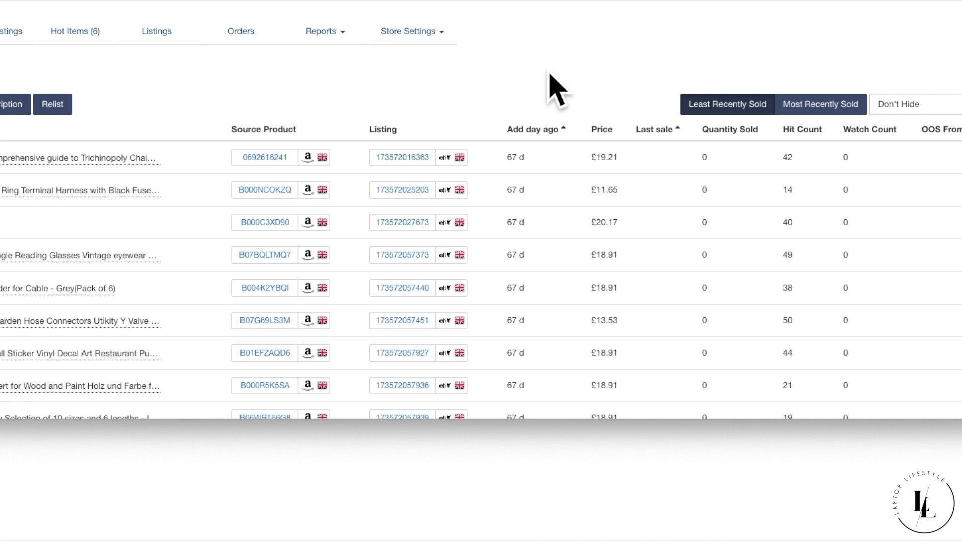
{"action": "mouse_move", "coordinate": [347, 89]}
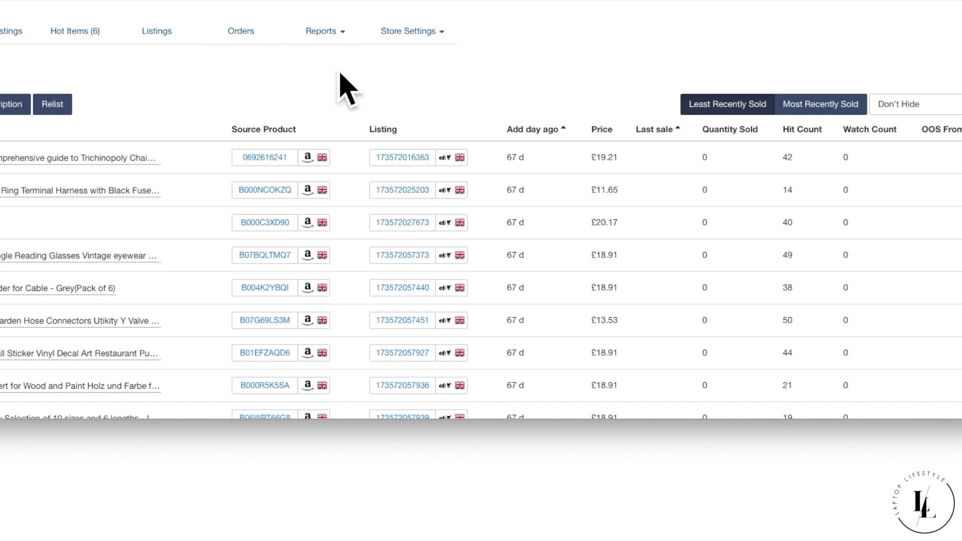
{"action": "mouse_move", "coordinate": [339, 86]}
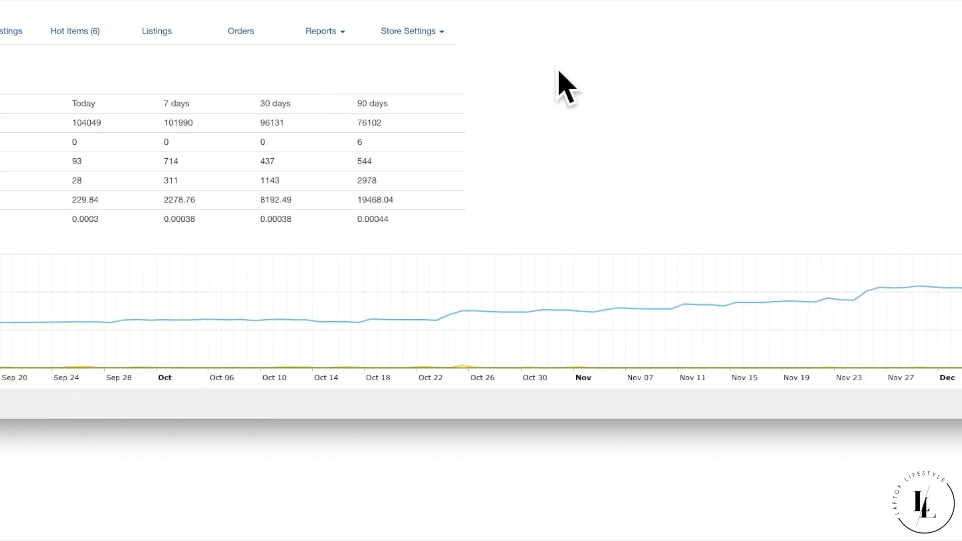
{"action": "mouse_move", "coordinate": [829, 105]}
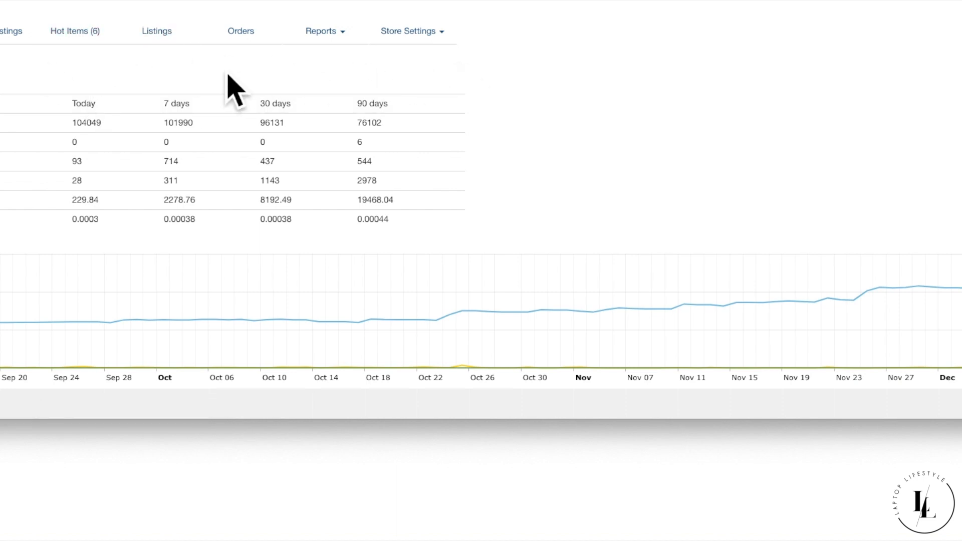
{"action": "mouse_move", "coordinate": [645, 104]}
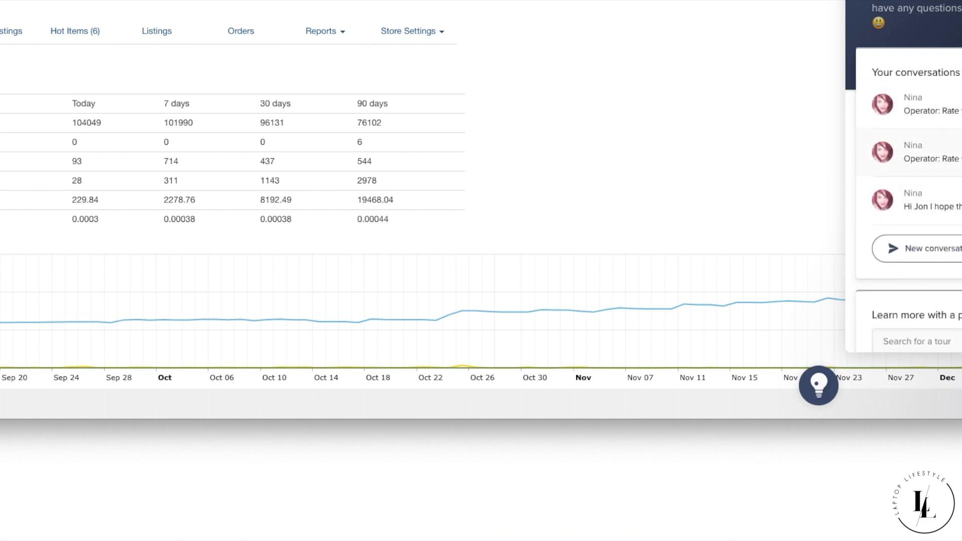
{"action": "mouse_move", "coordinate": [545, 187]}
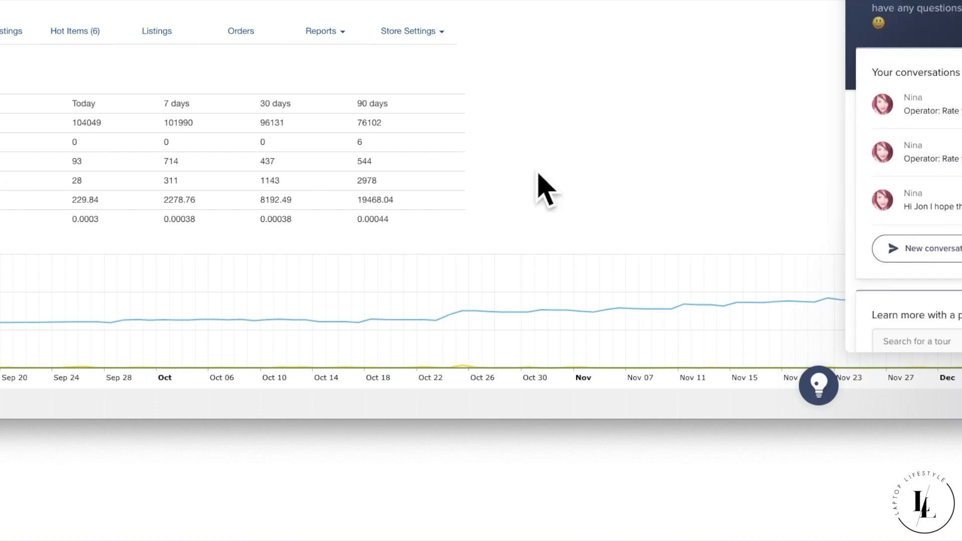
{"action": "mouse_move", "coordinate": [543, 144]}
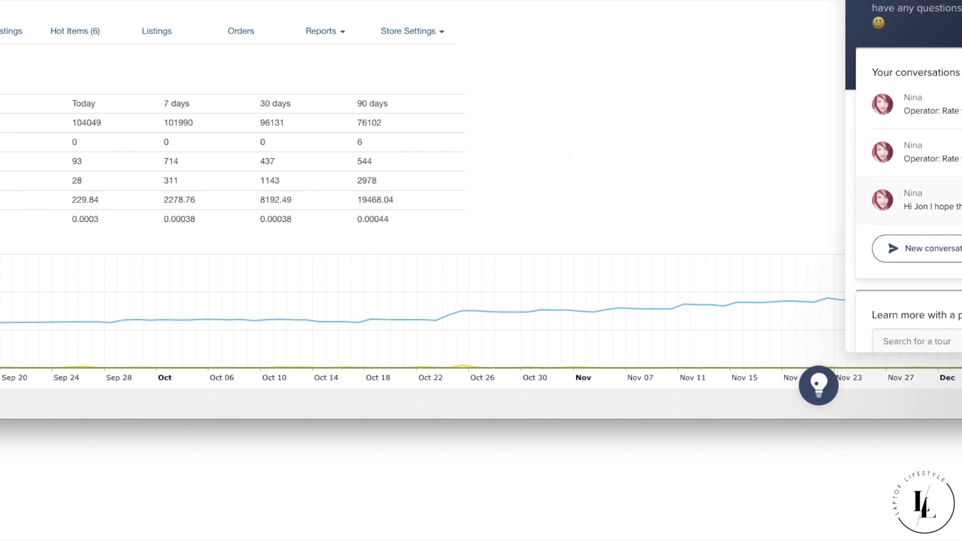
Step: Start a new Intercom support conversation from the chat bubble
{"action": "left_click", "coordinate": [936, 249]}
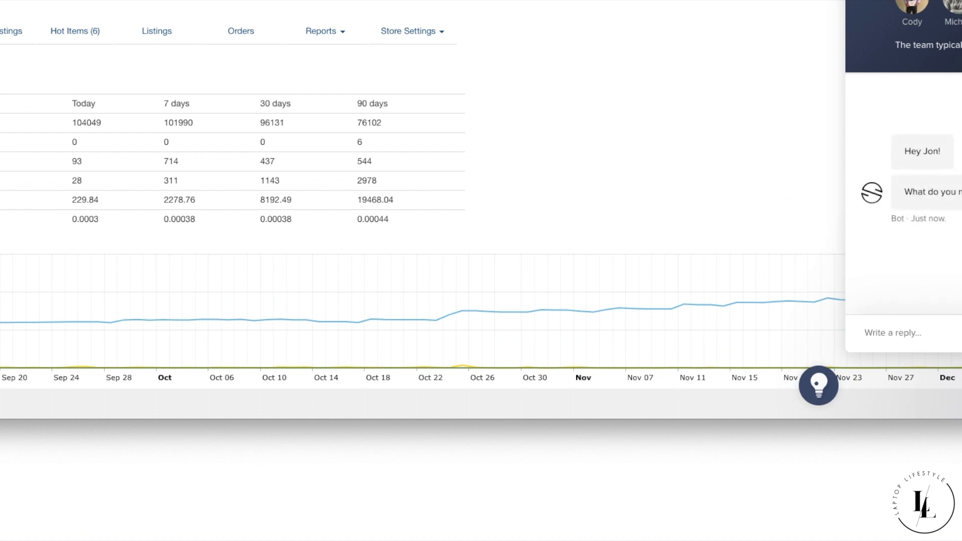
{"action": "mouse_move", "coordinate": [858, 83]}
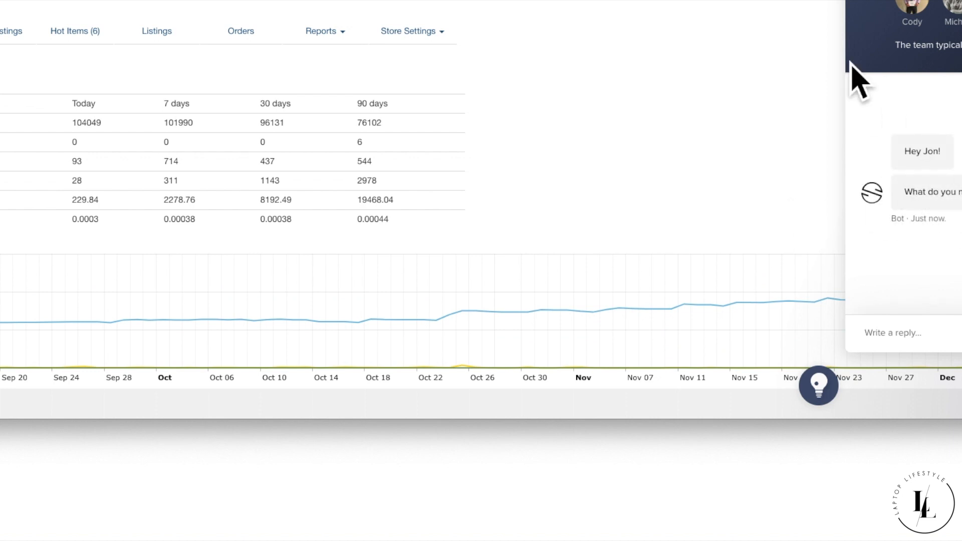